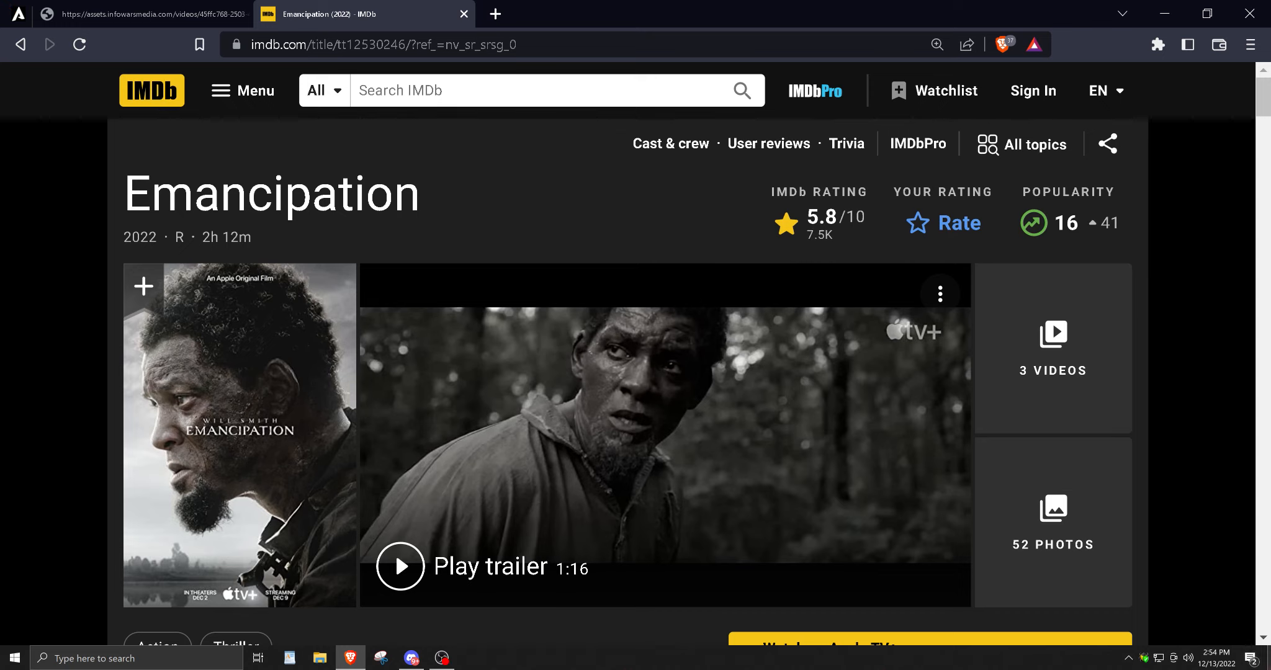
mouse_move(1048, 435)
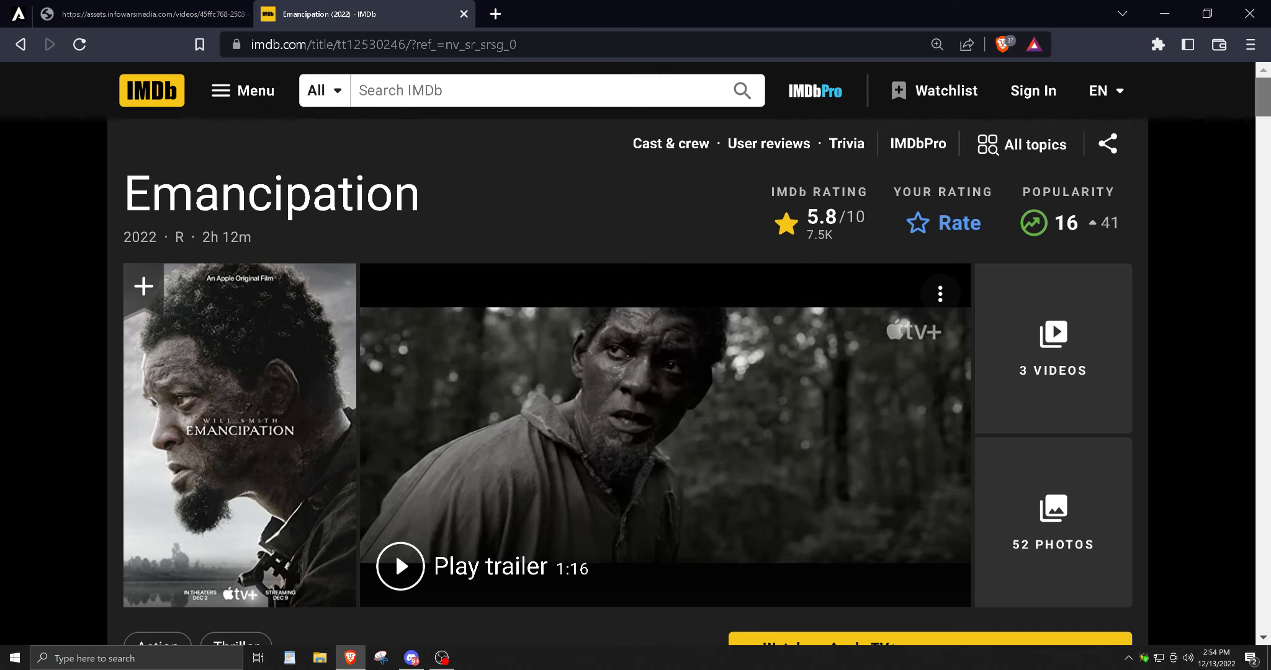
Scroll the Emancipation (2022) page past the Videos row to the Photos 52 section.
scroll("down", 3)
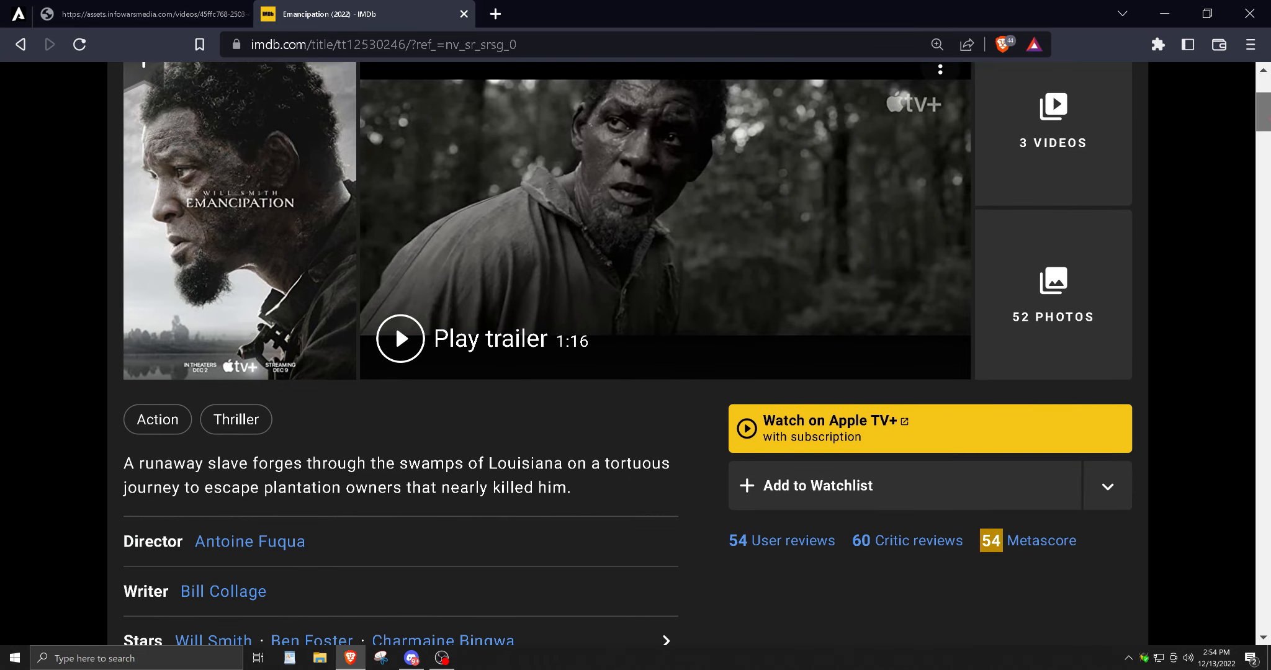
scroll("down", 3)
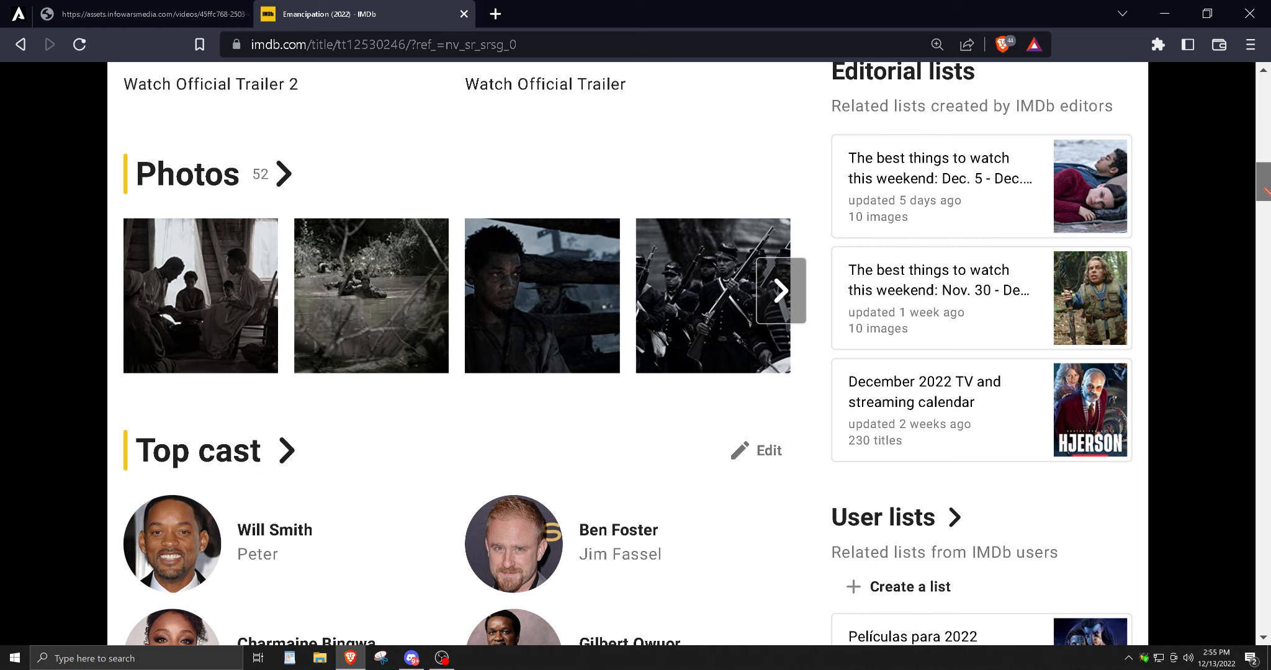
scroll("up", 3)
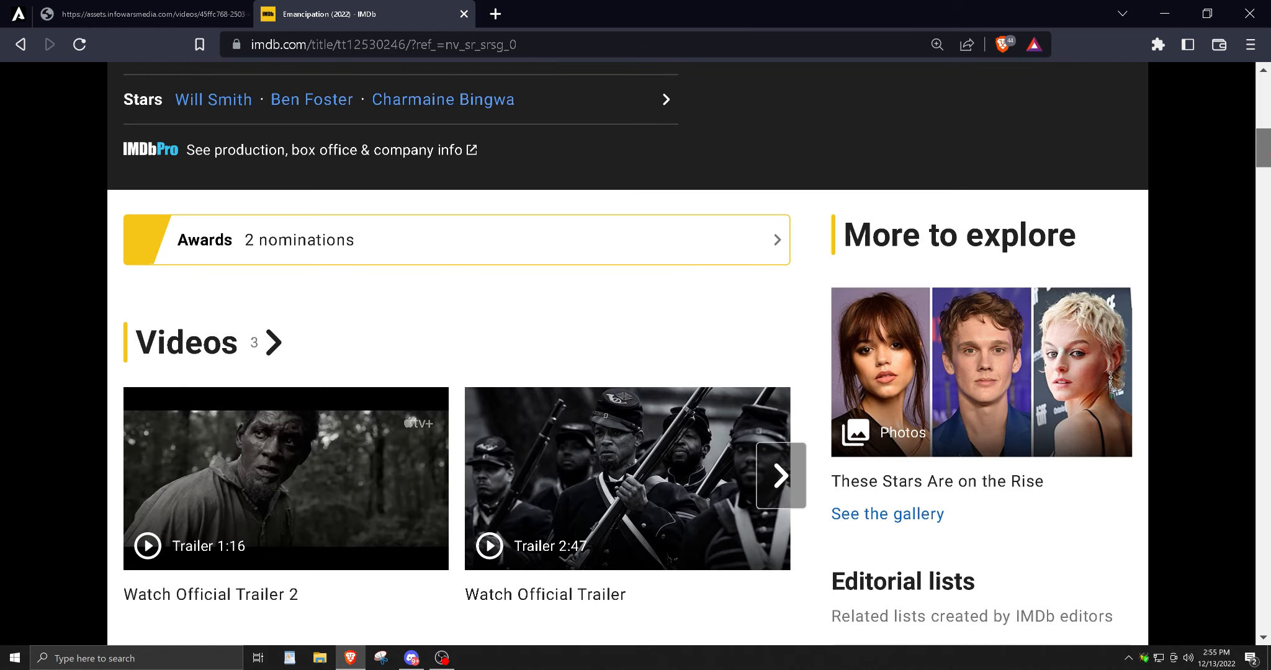
mouse_move(784, 373)
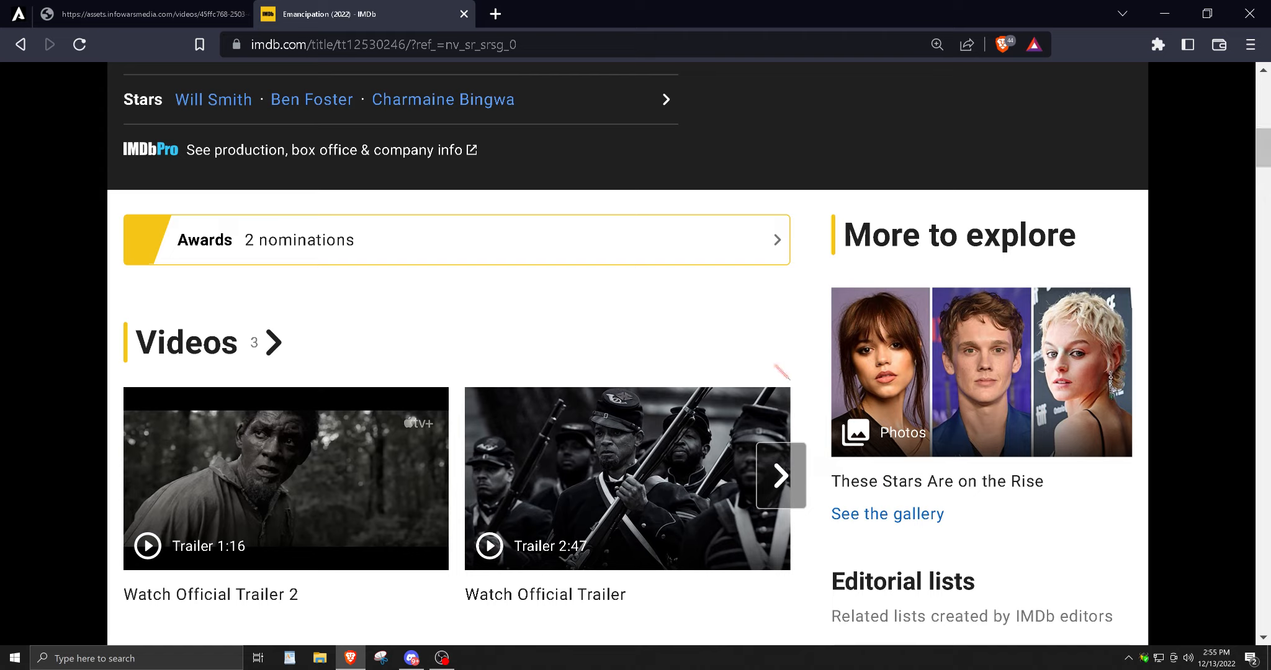
mouse_move(728, 413)
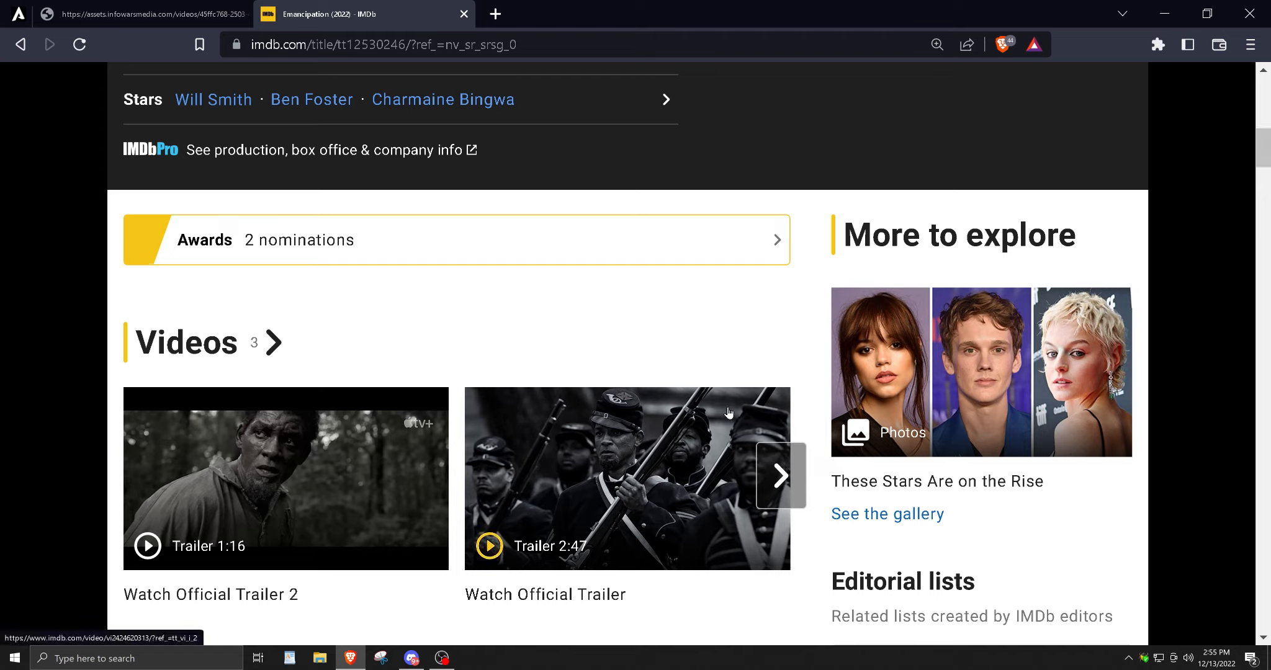
mouse_move(755, 415)
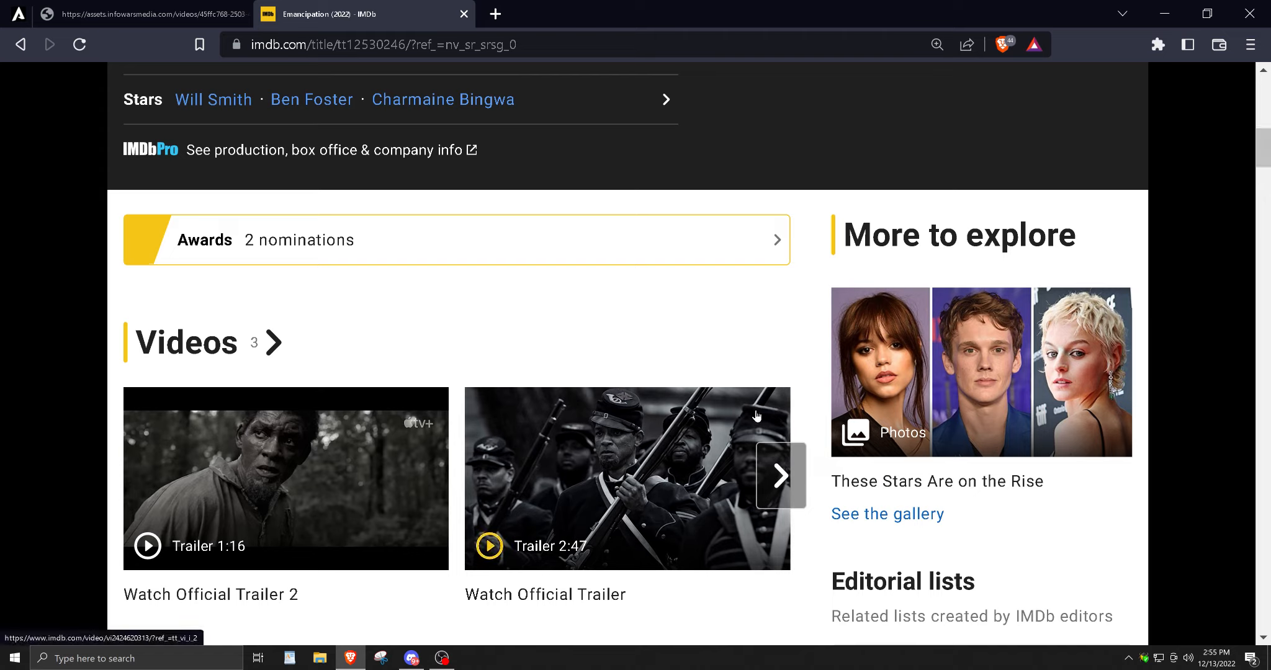
mouse_move(750, 409)
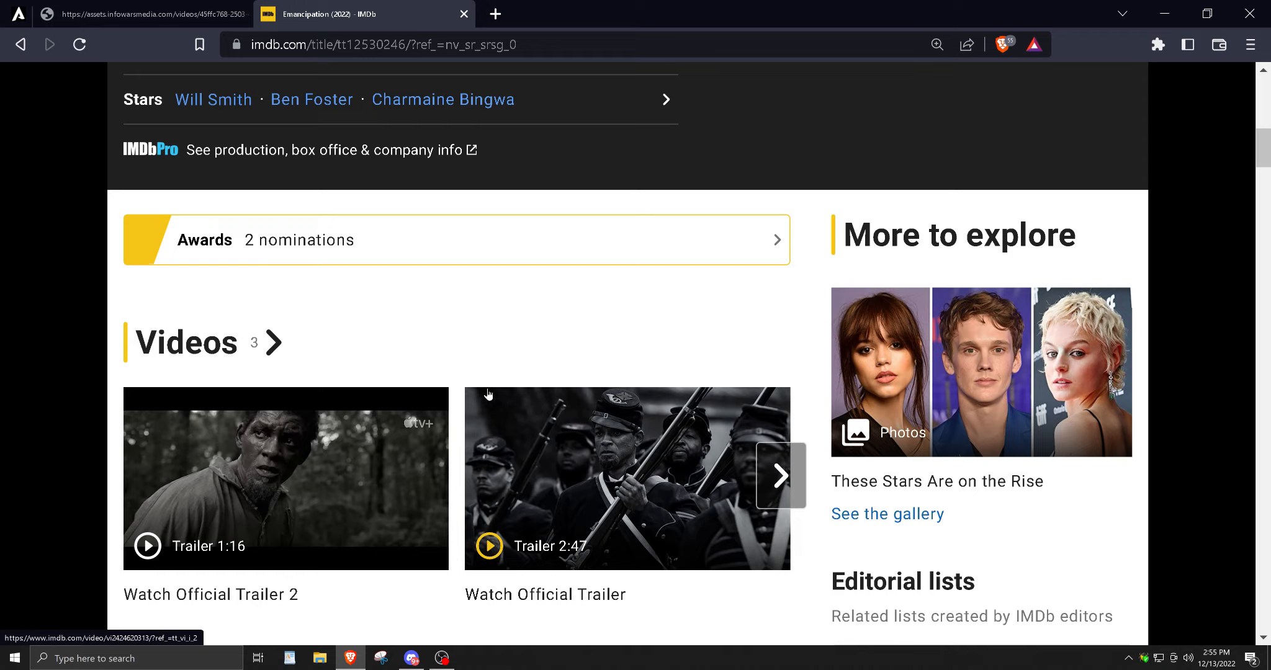
mouse_move(647, 445)
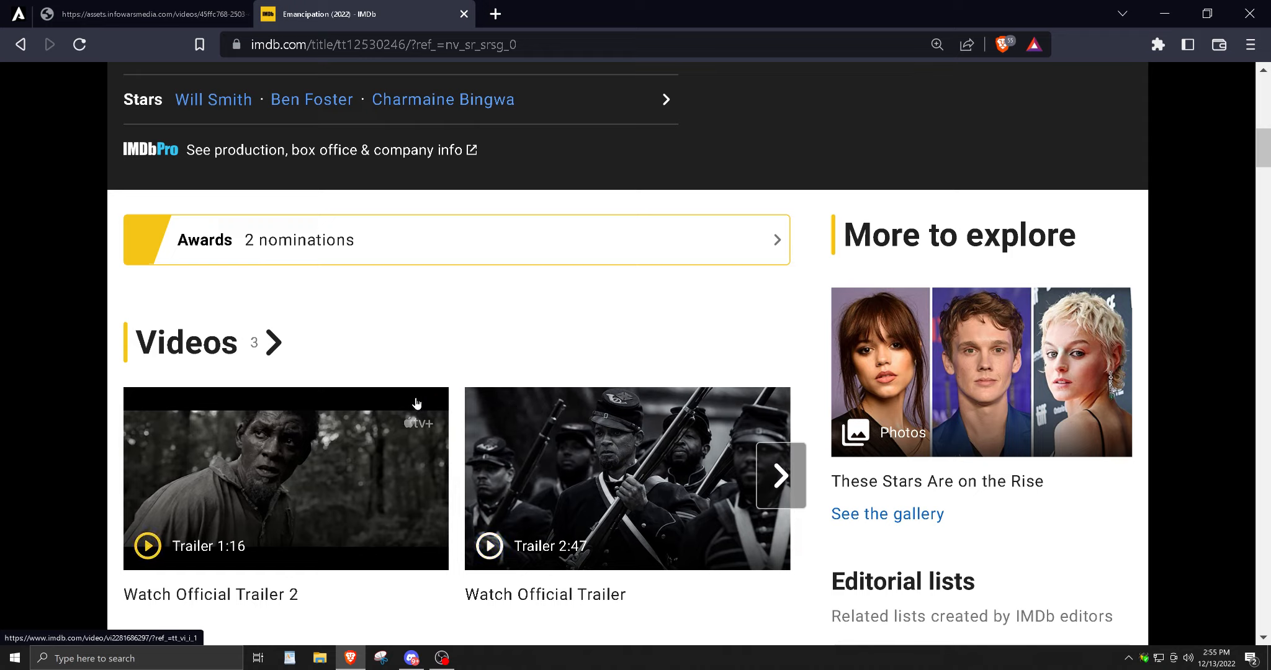
mouse_move(315, 461)
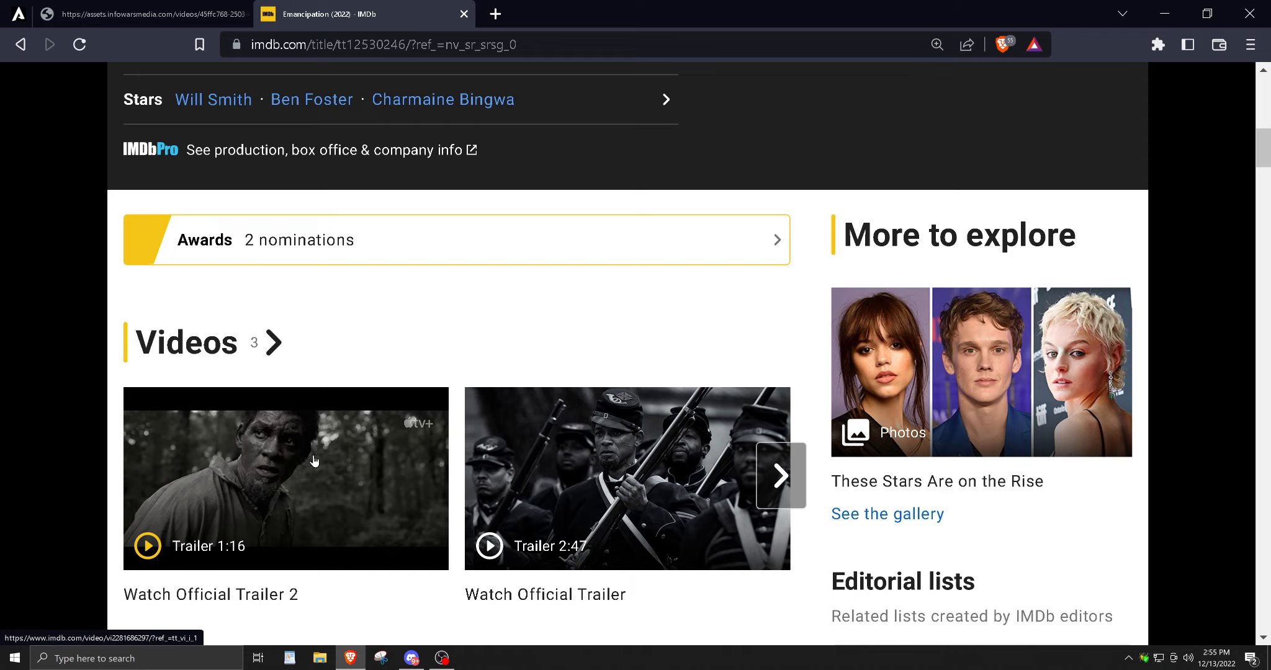
mouse_move(290, 467)
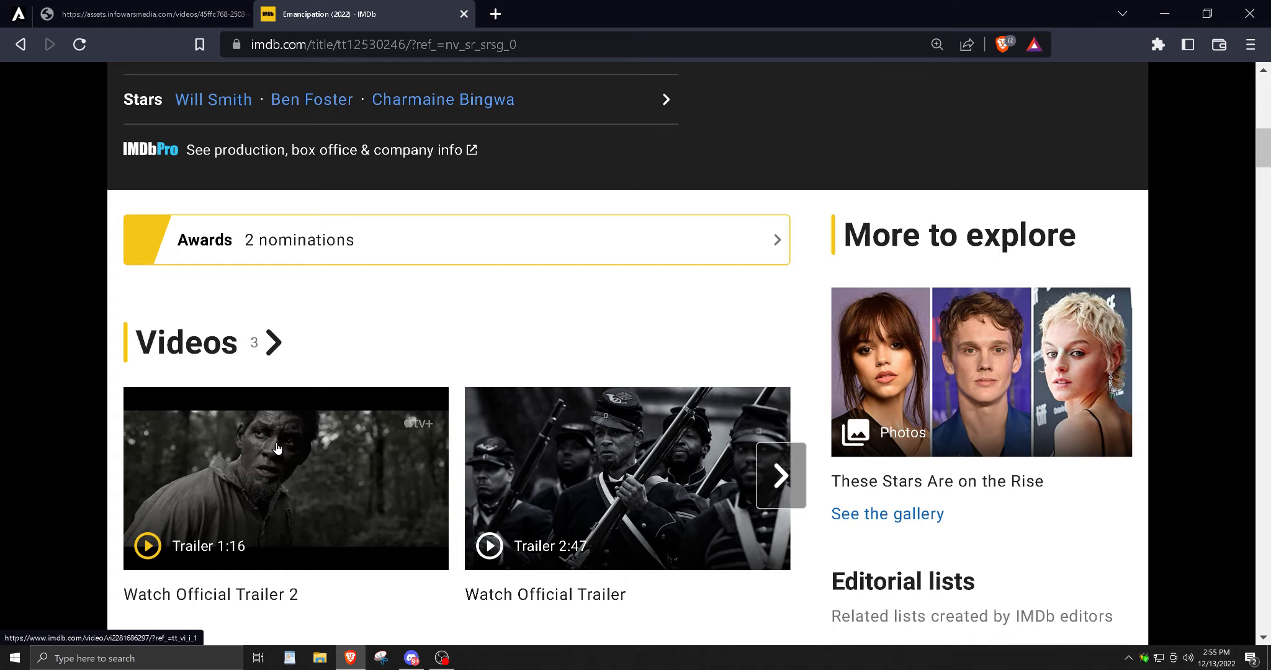
scroll("down", 3)
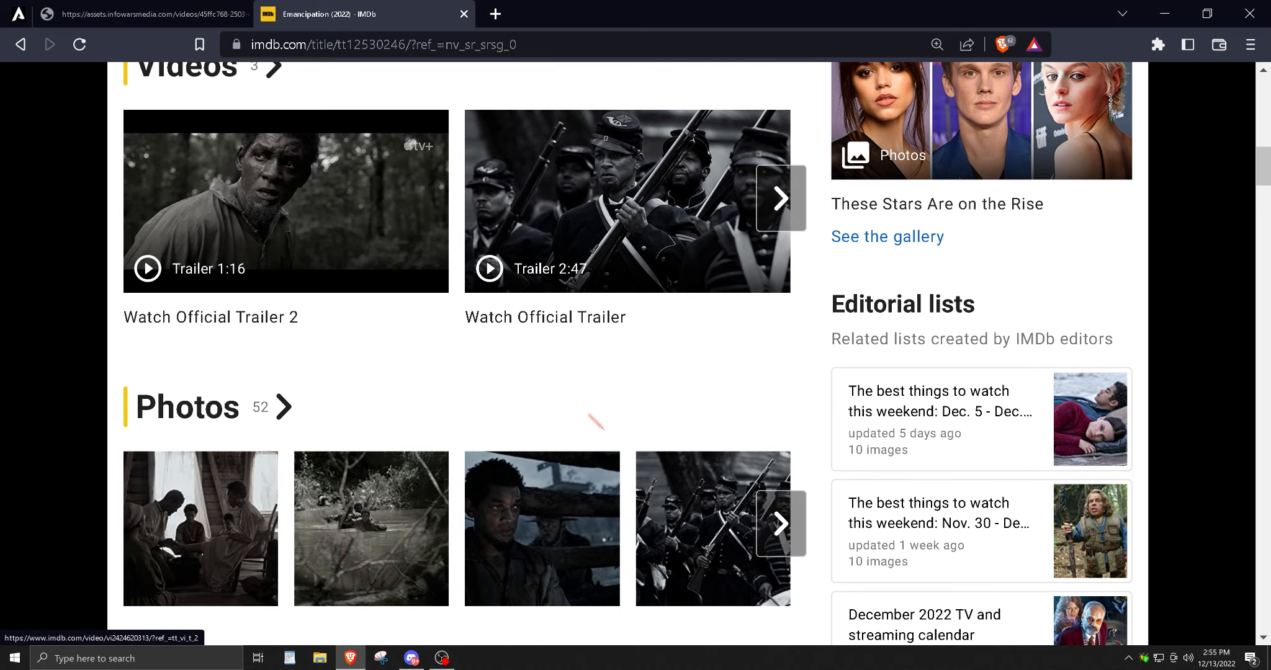
Open the Emancipation Photo Gallery from the Photos heading and browse the first thumbnails.
left_click(185, 407)
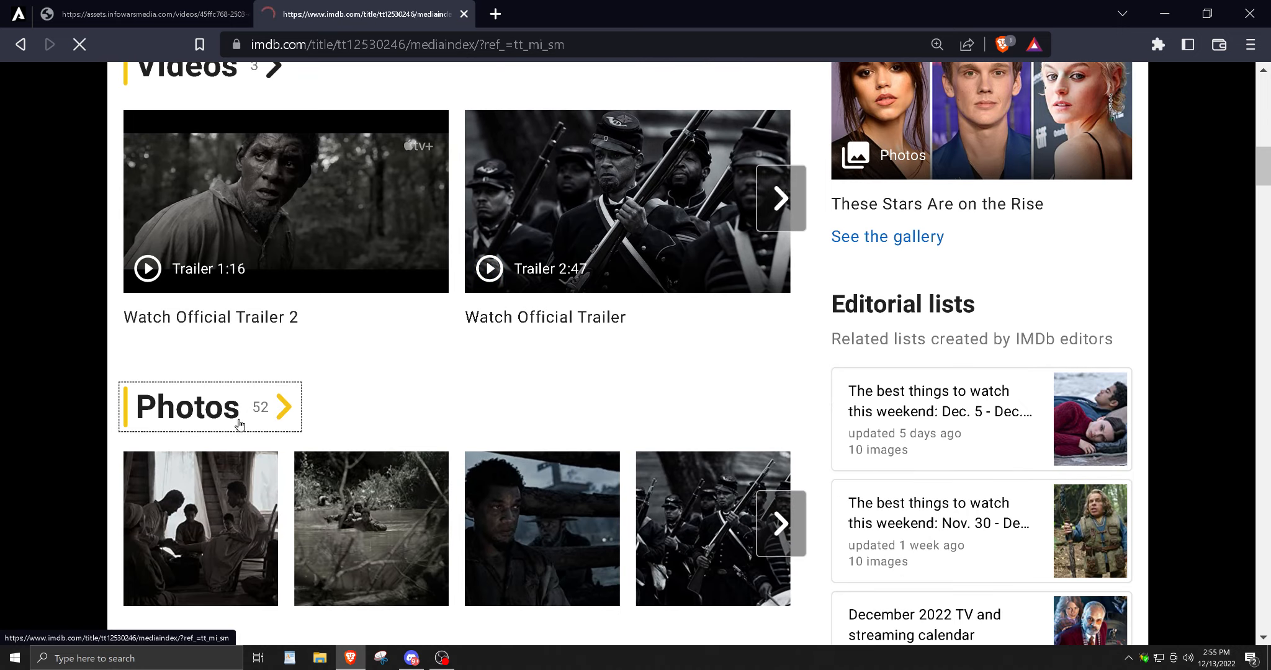
left_click(185, 406)
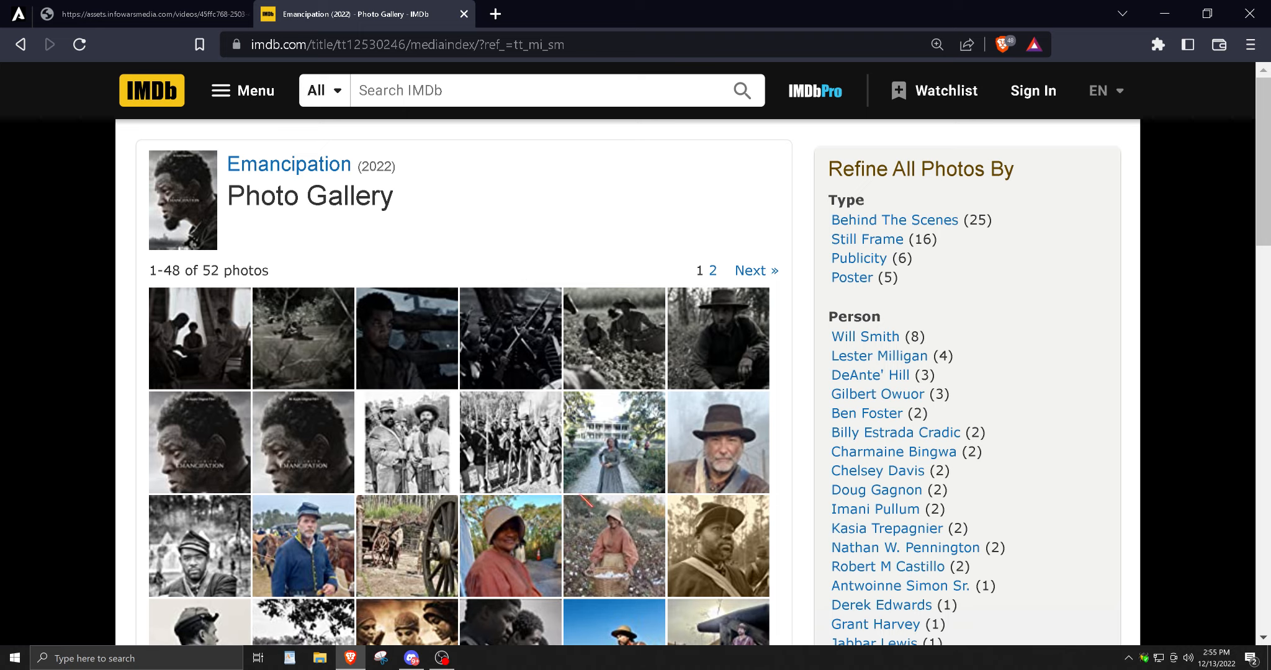
mouse_move(535, 564)
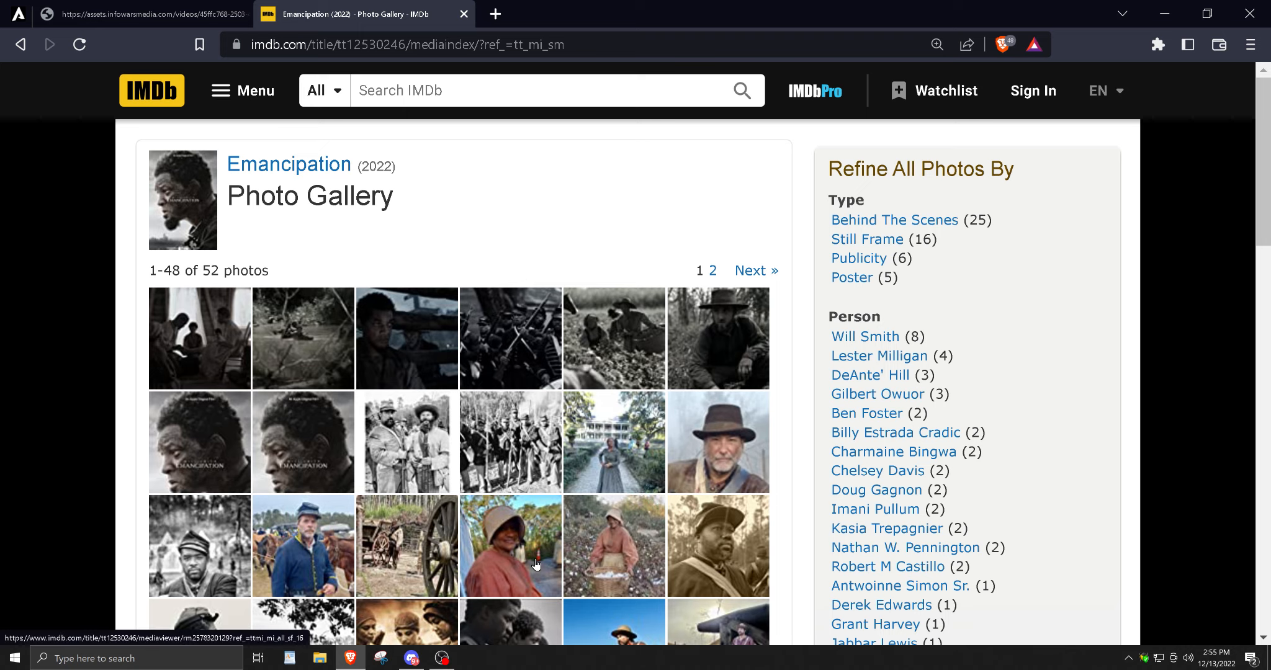
scroll("down", 3)
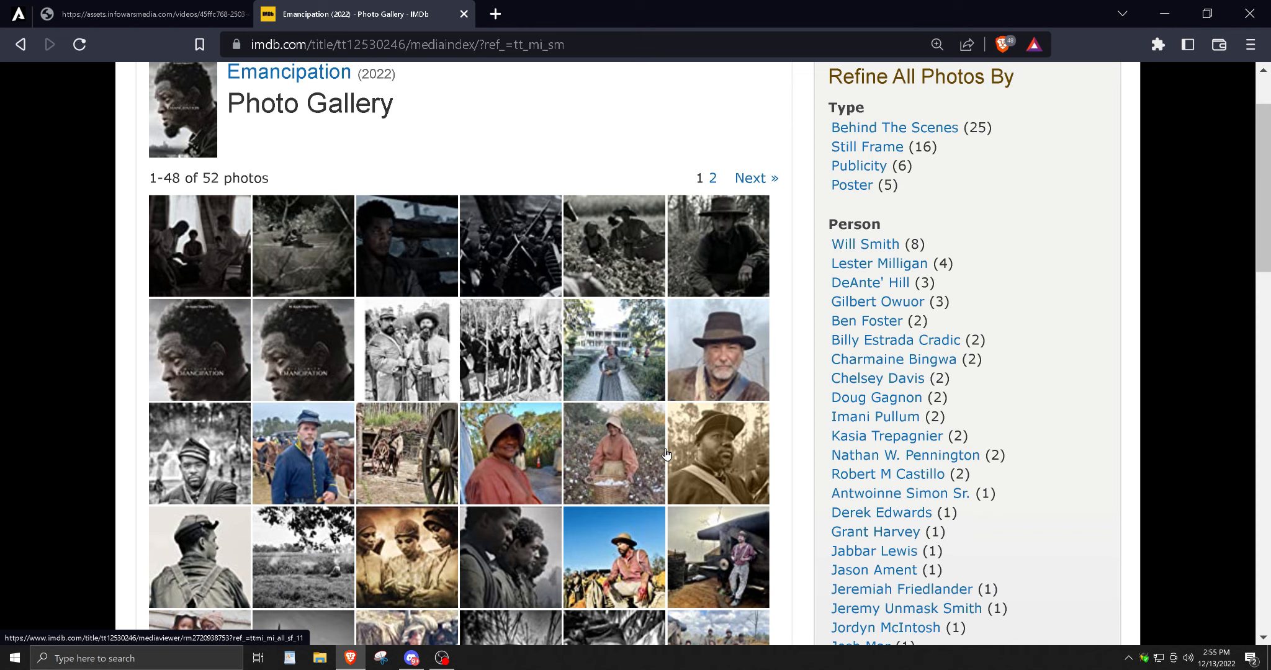
scroll("down", 3)
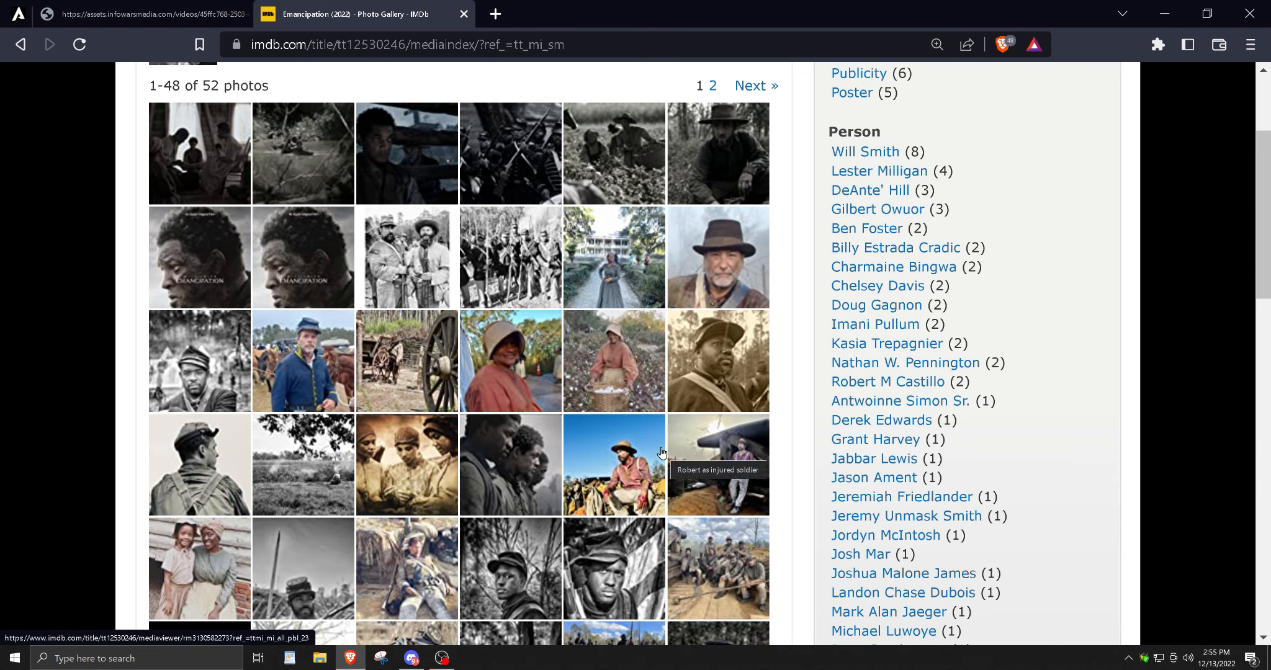
mouse_move(697, 477)
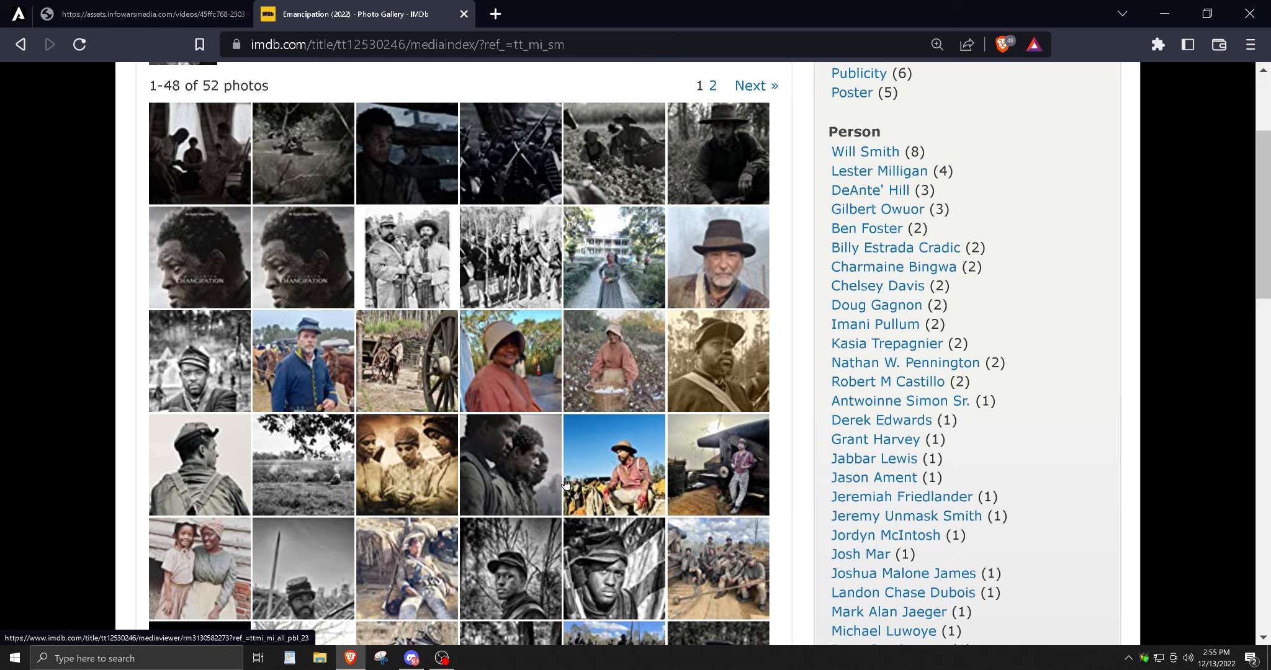
Scroll to the gallery's bottom, try the second-page link, and return to the top.
scroll("down", 3)
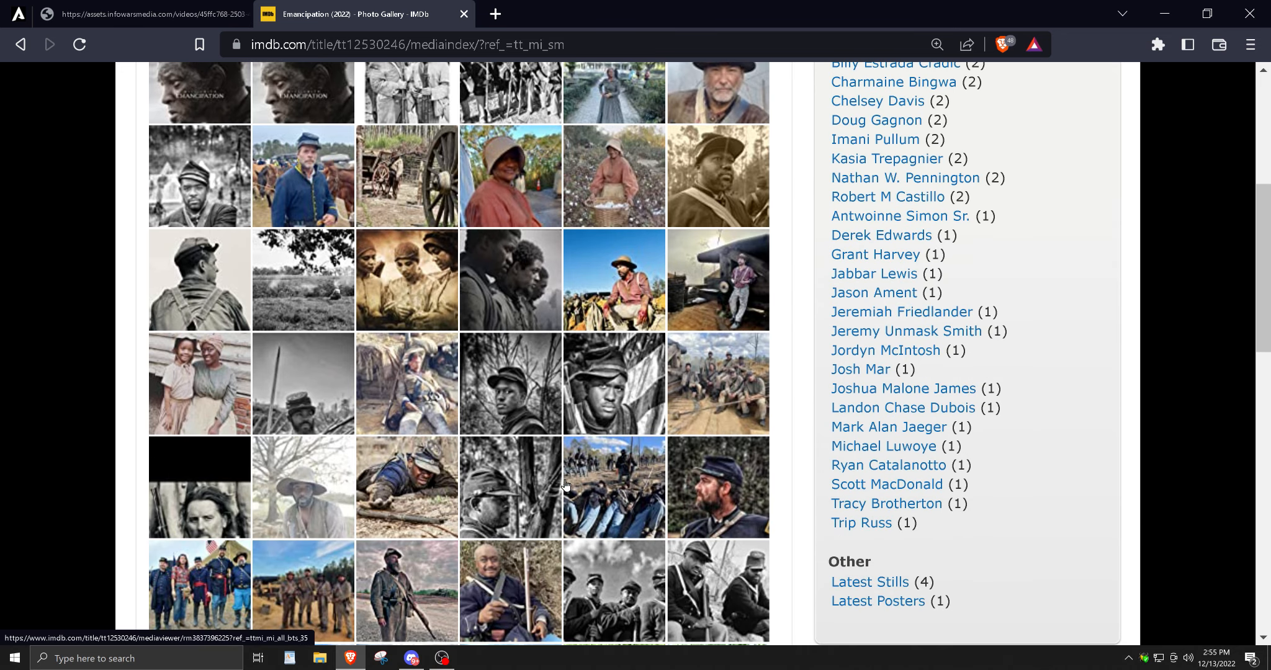
scroll("down", 3)
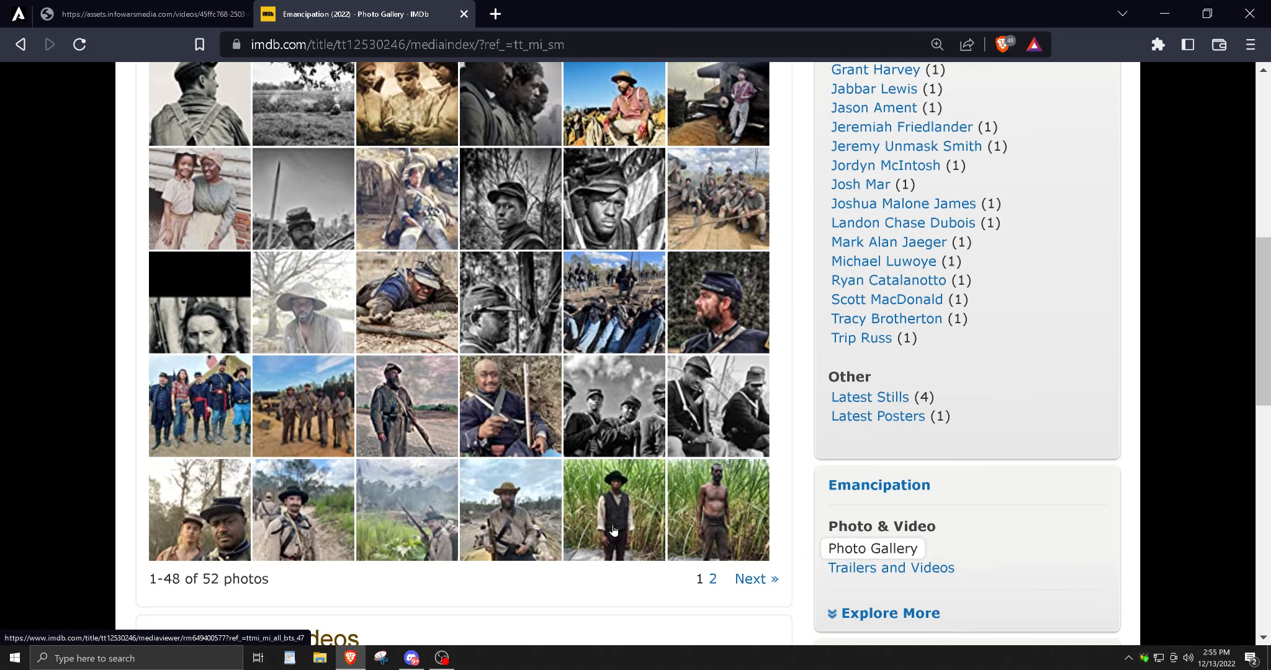
left_click(750, 578)
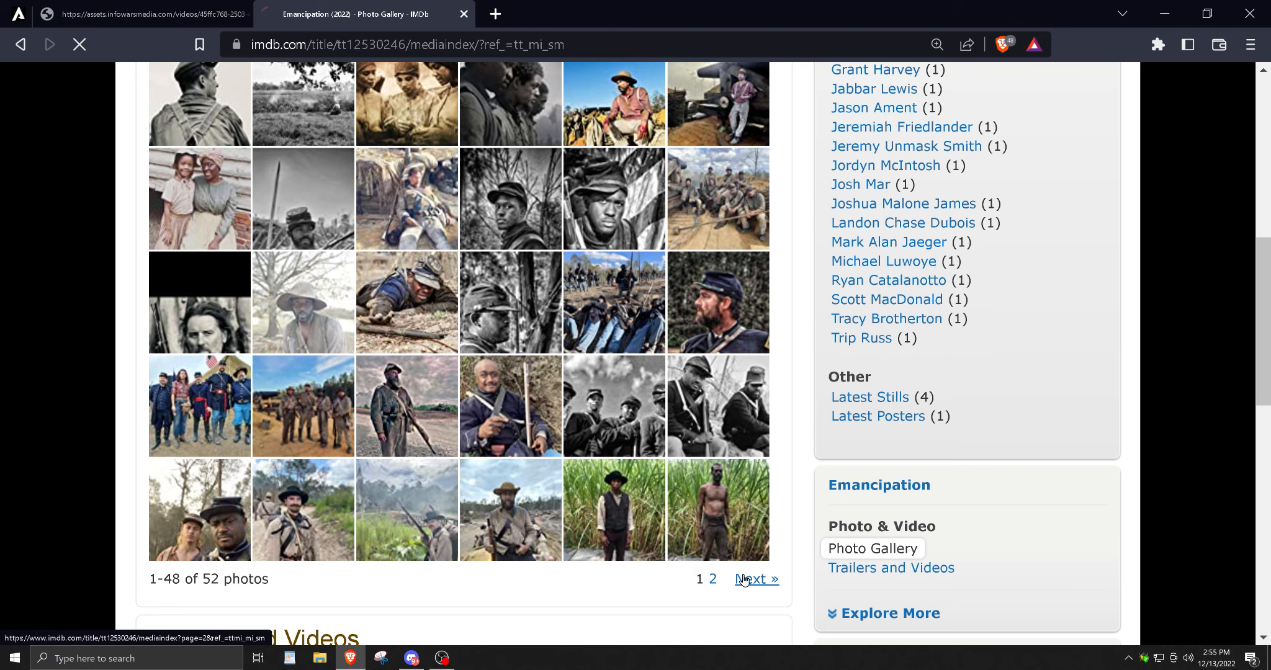
left_click(752, 579)
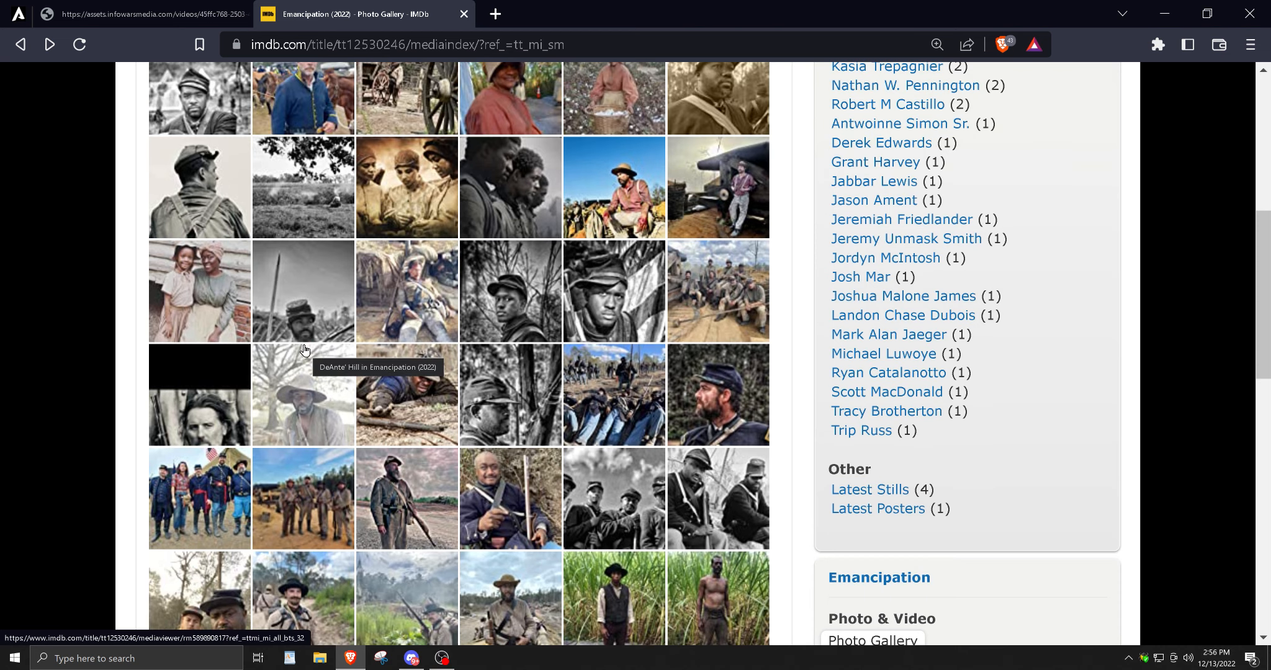
mouse_move(410, 392)
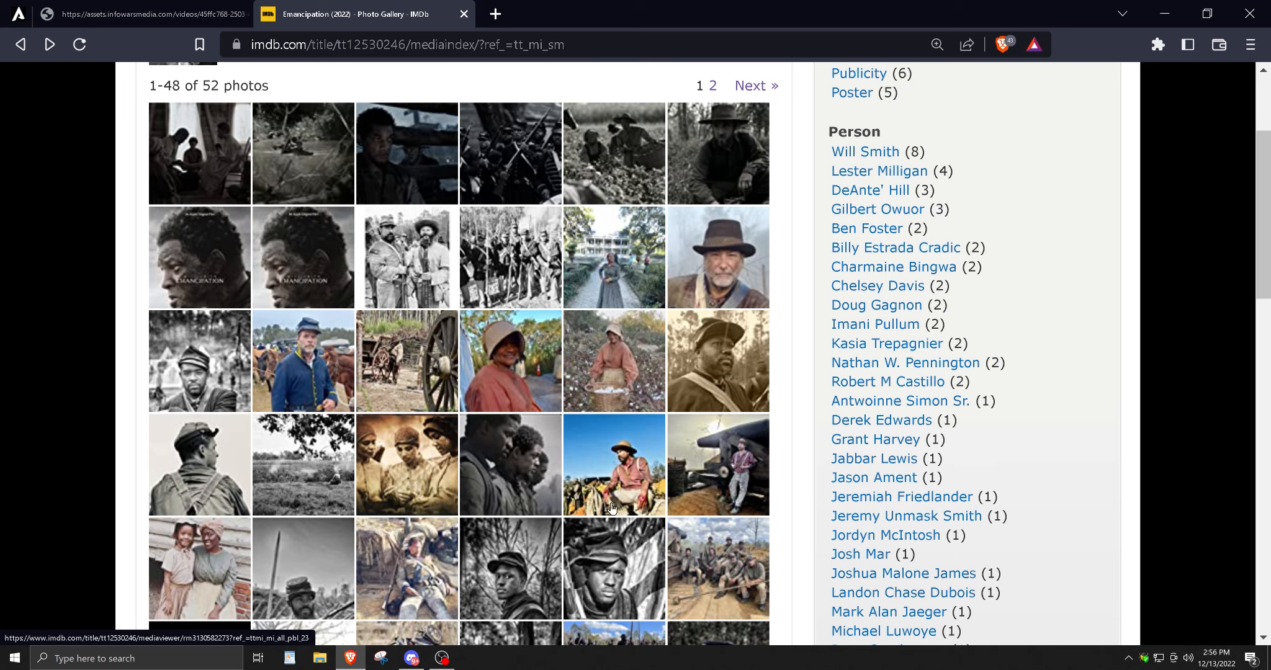
scroll("up", 3)
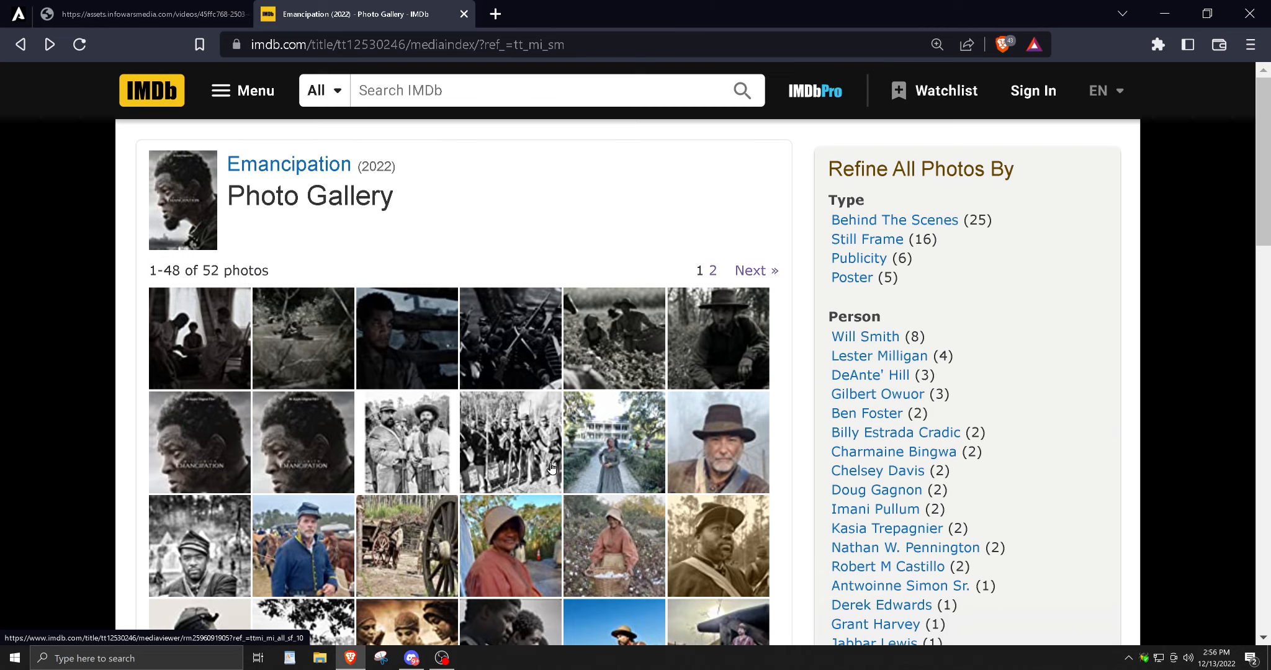
mouse_move(421, 355)
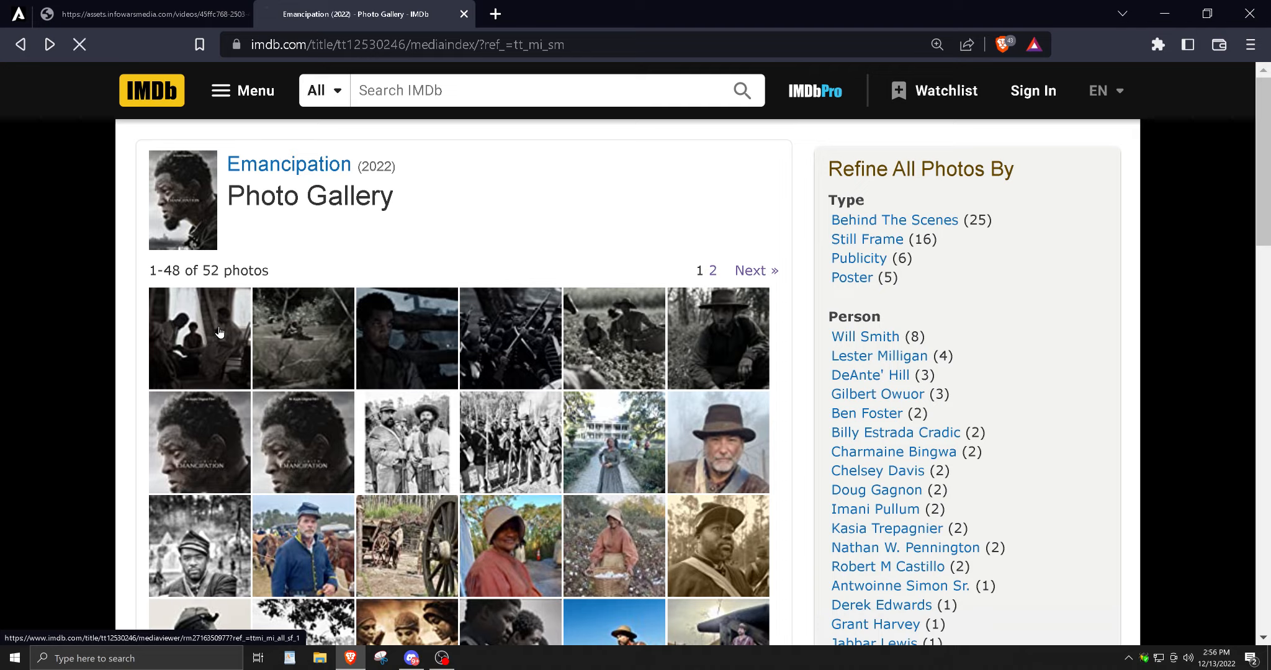
Open the first still in the viewer, hide its caption, and advance a few photos.
left_click(199, 338)
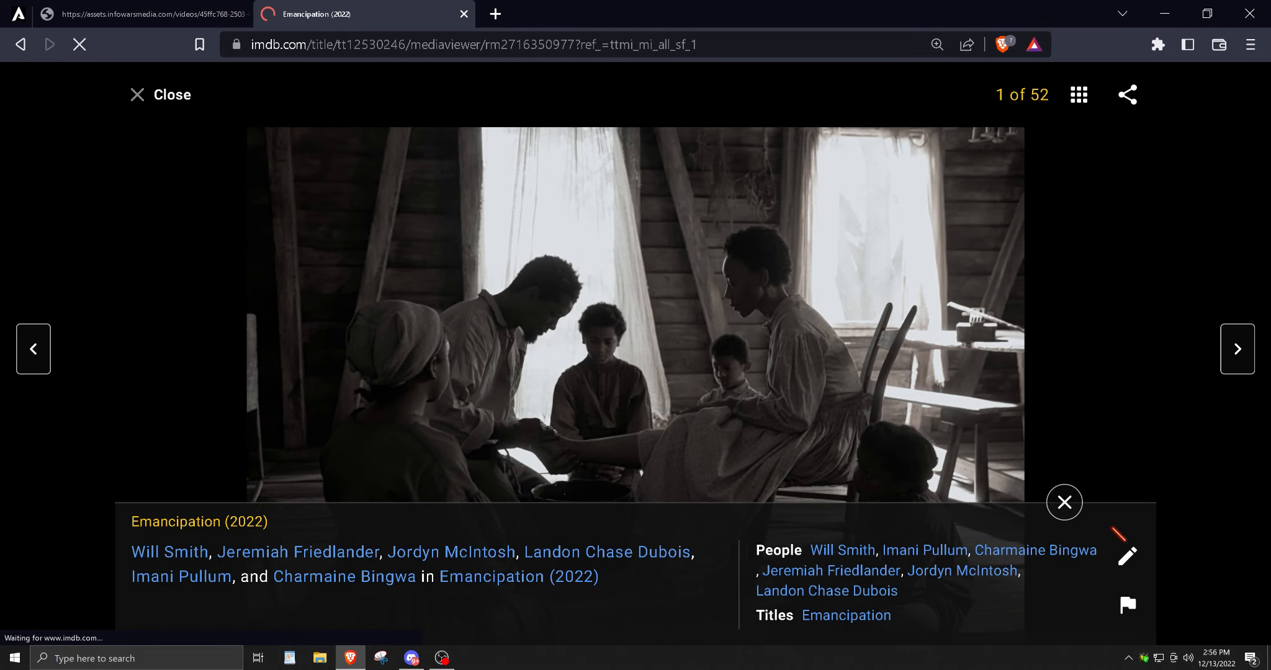
left_click(1064, 502)
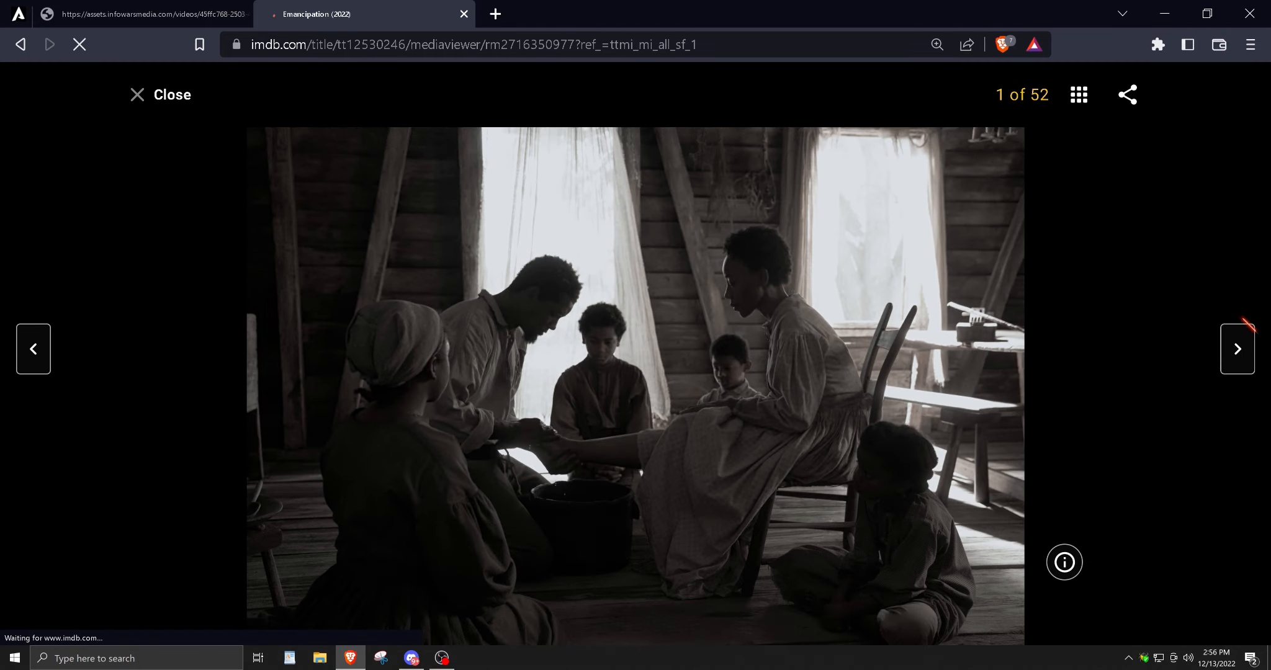
left_click(1236, 350)
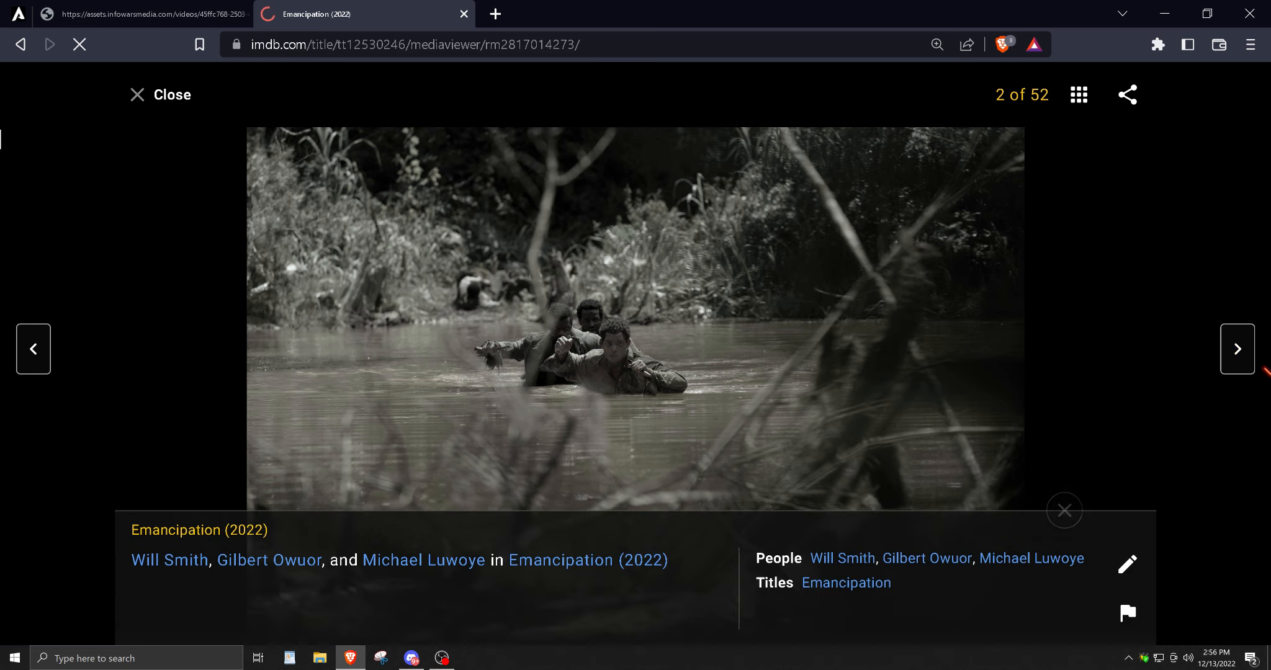
left_click(1237, 349)
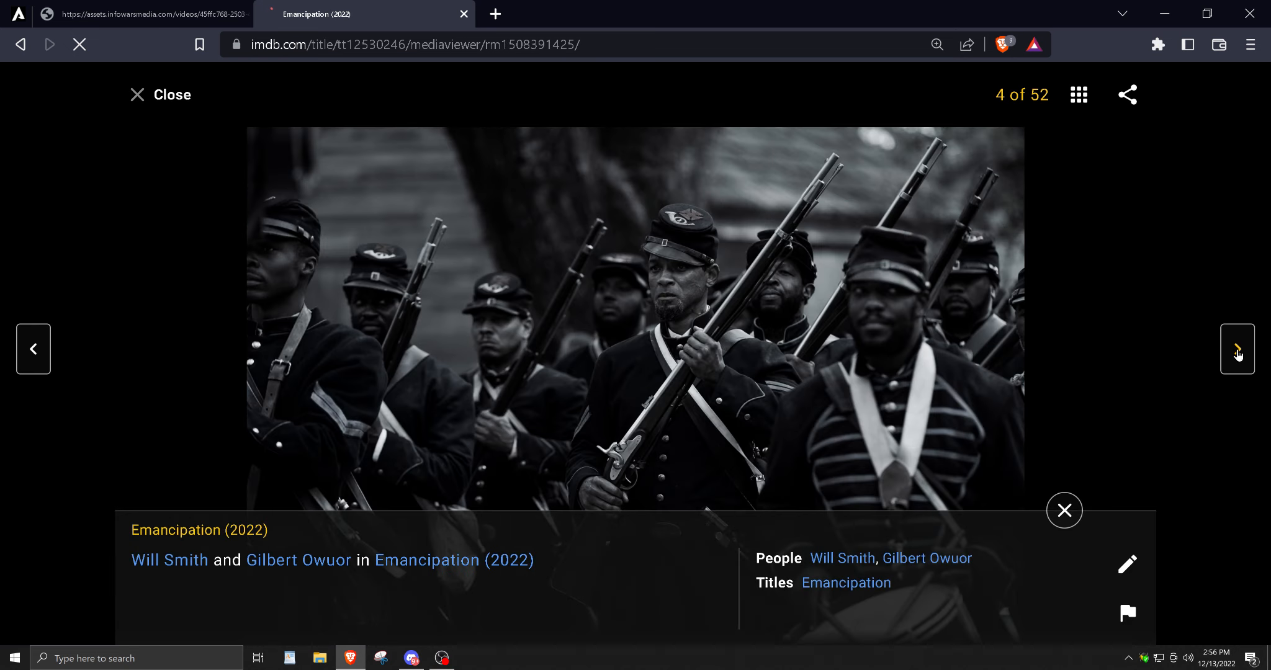
left_click(1237, 350)
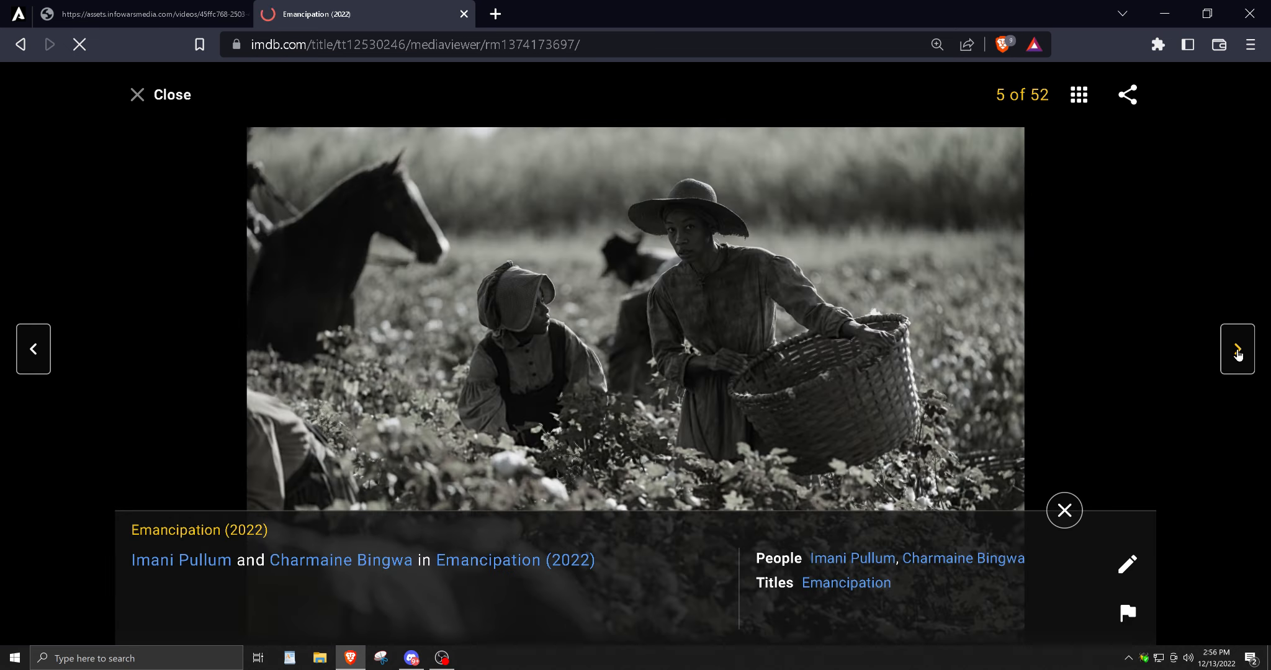
left_click(1237, 350)
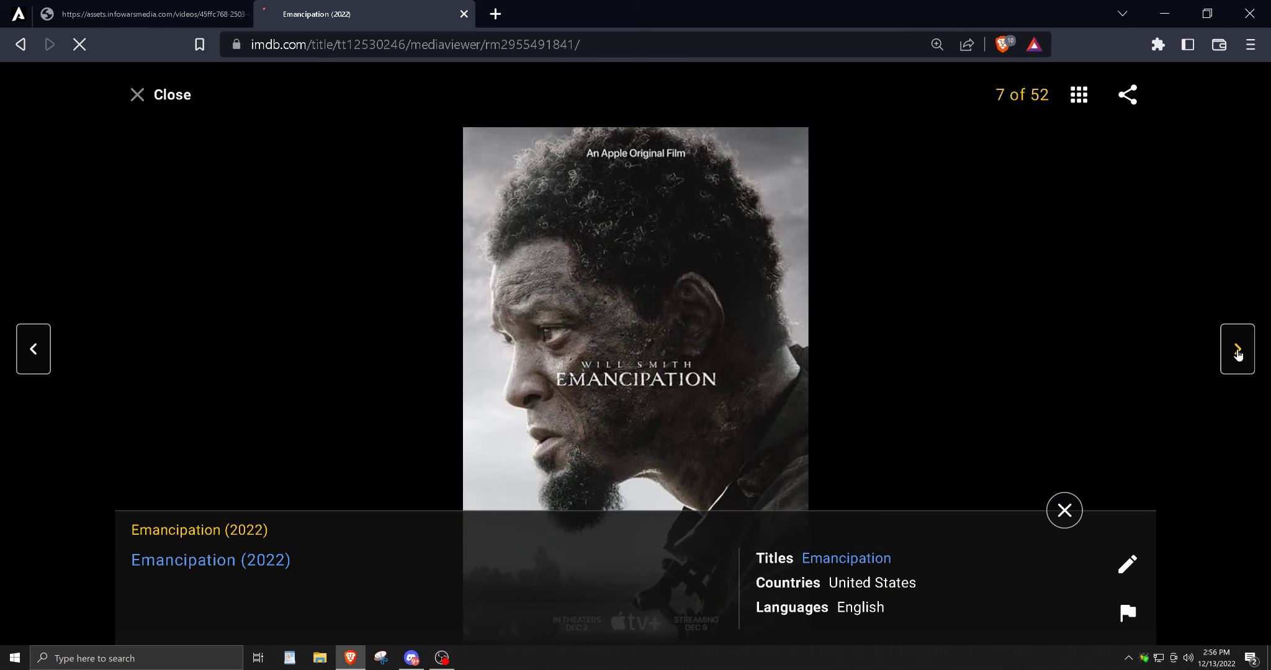
left_click(1237, 350)
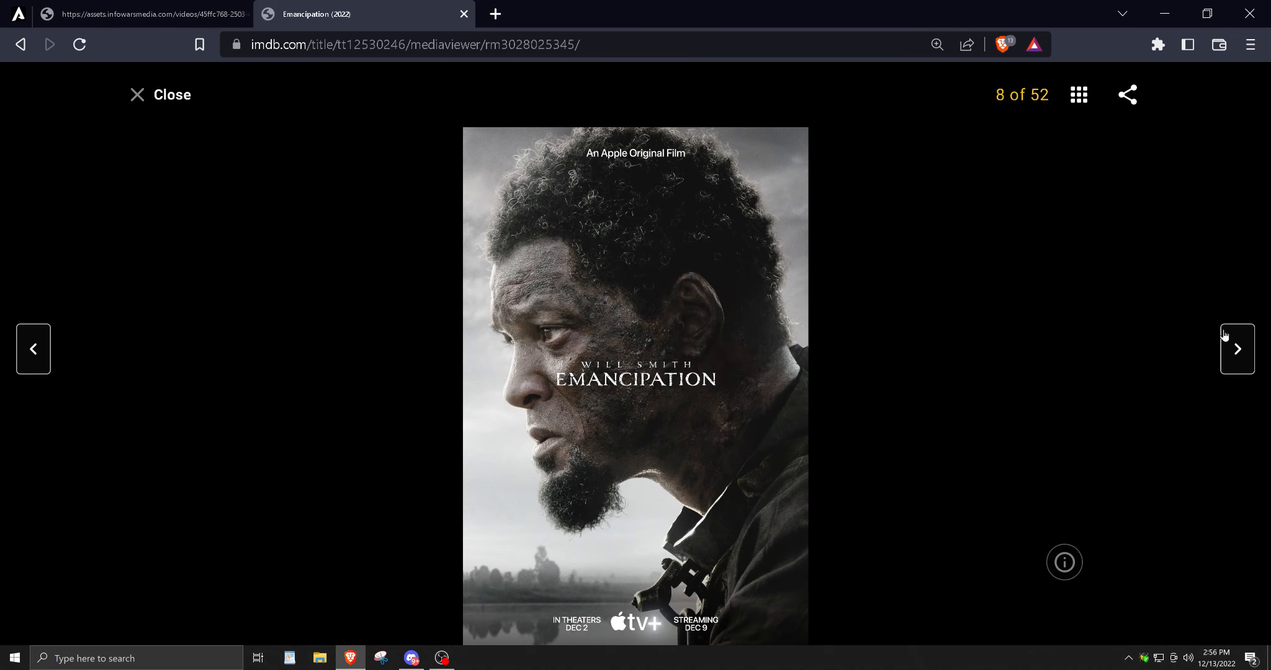
Keep advancing through the stills until the counter reads 23 of 52.
left_click(1237, 349)
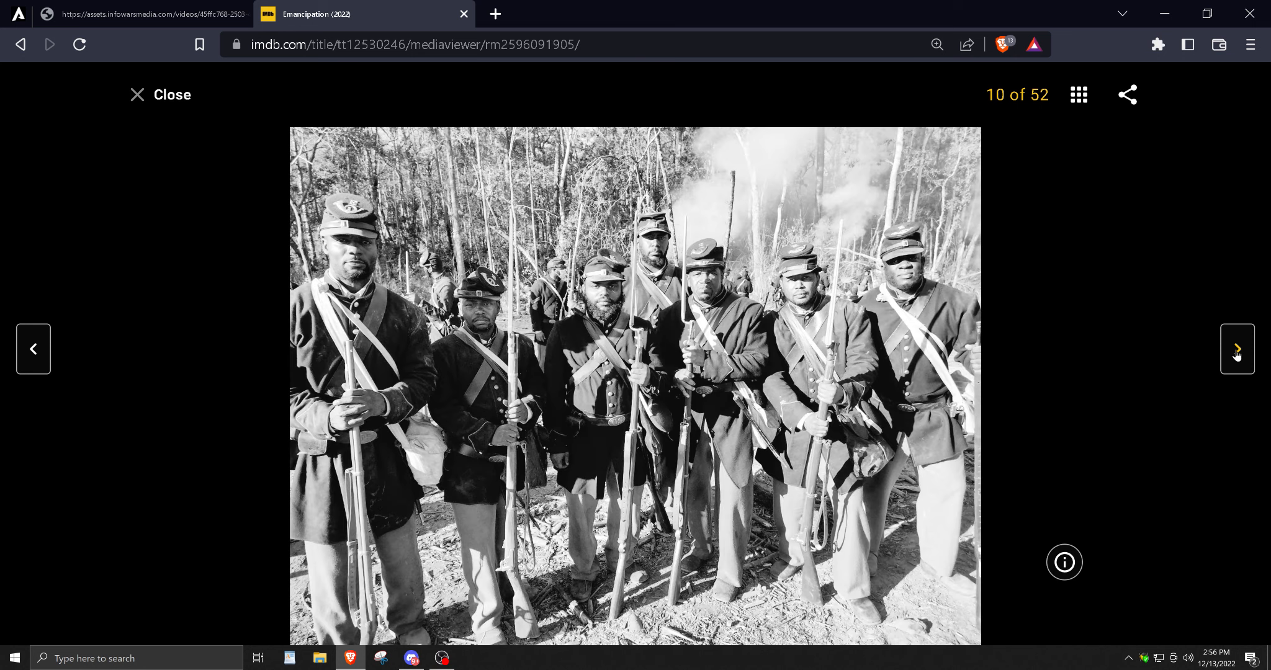
left_click(1237, 349)
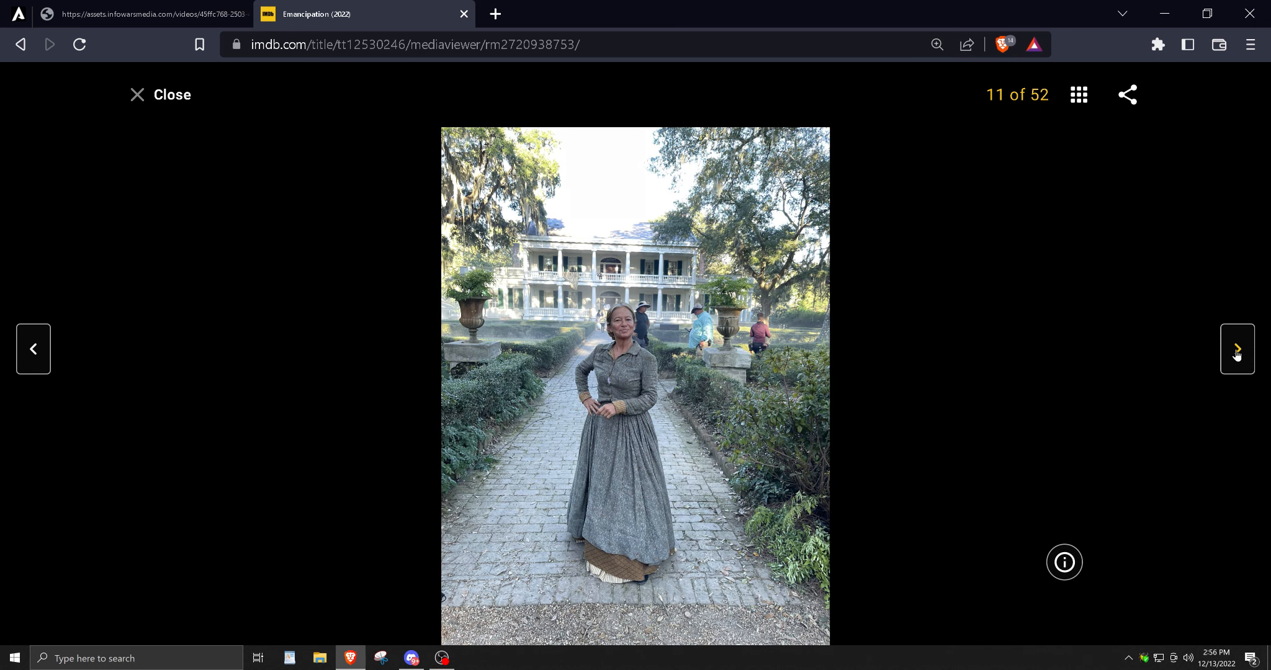
left_click(1237, 349)
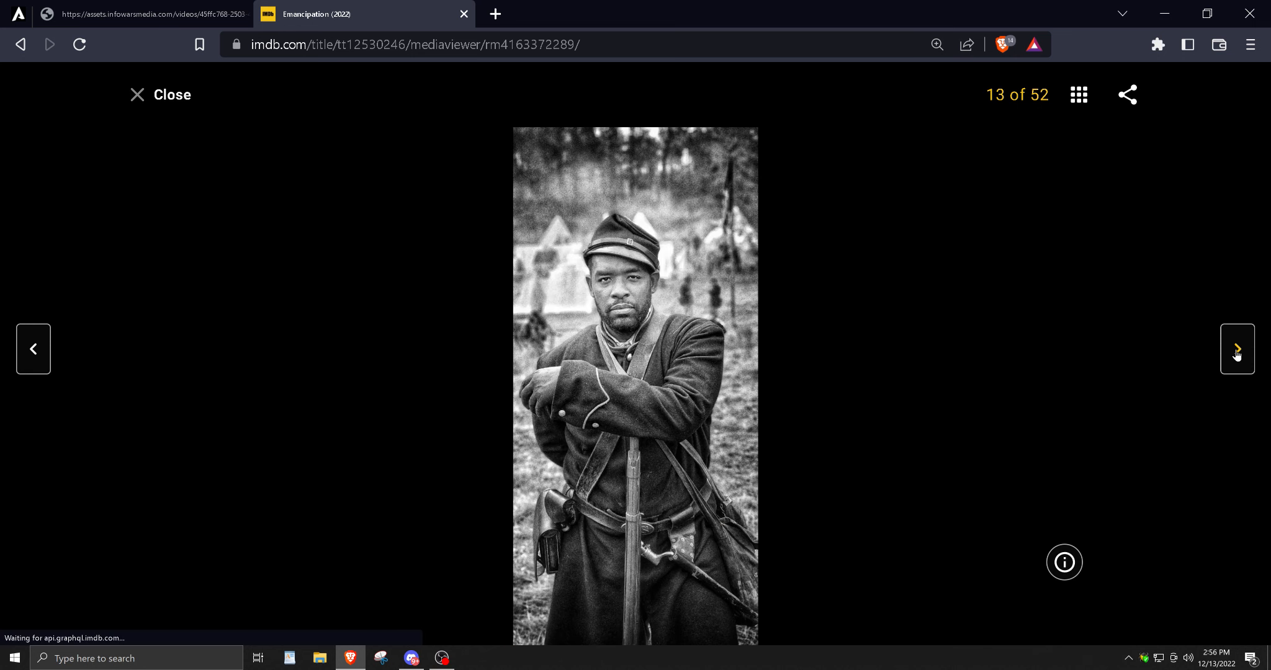
left_click(1237, 349)
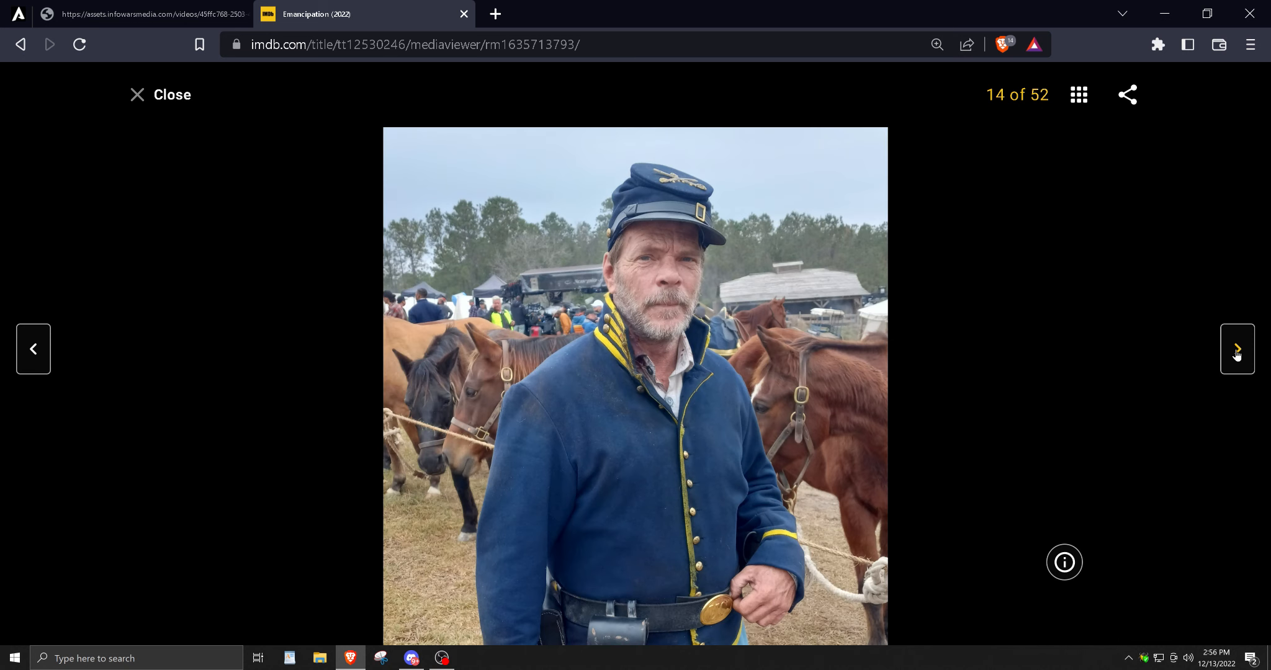
left_click(1237, 349)
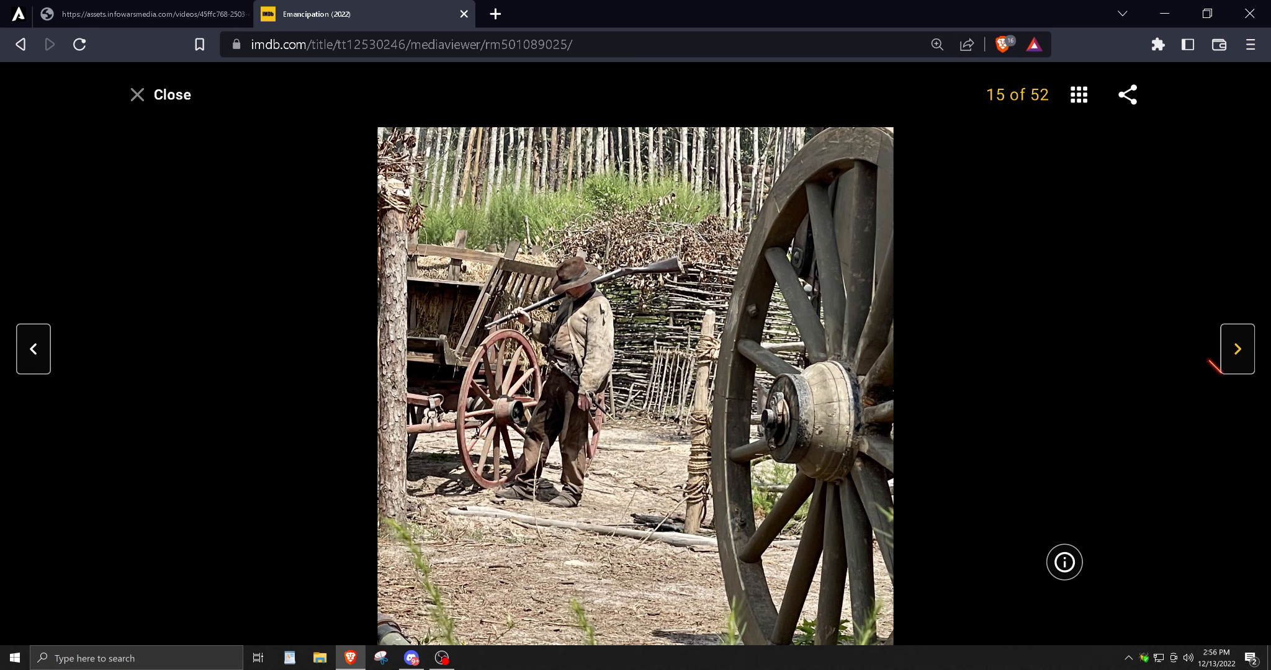
mouse_move(1236, 348)
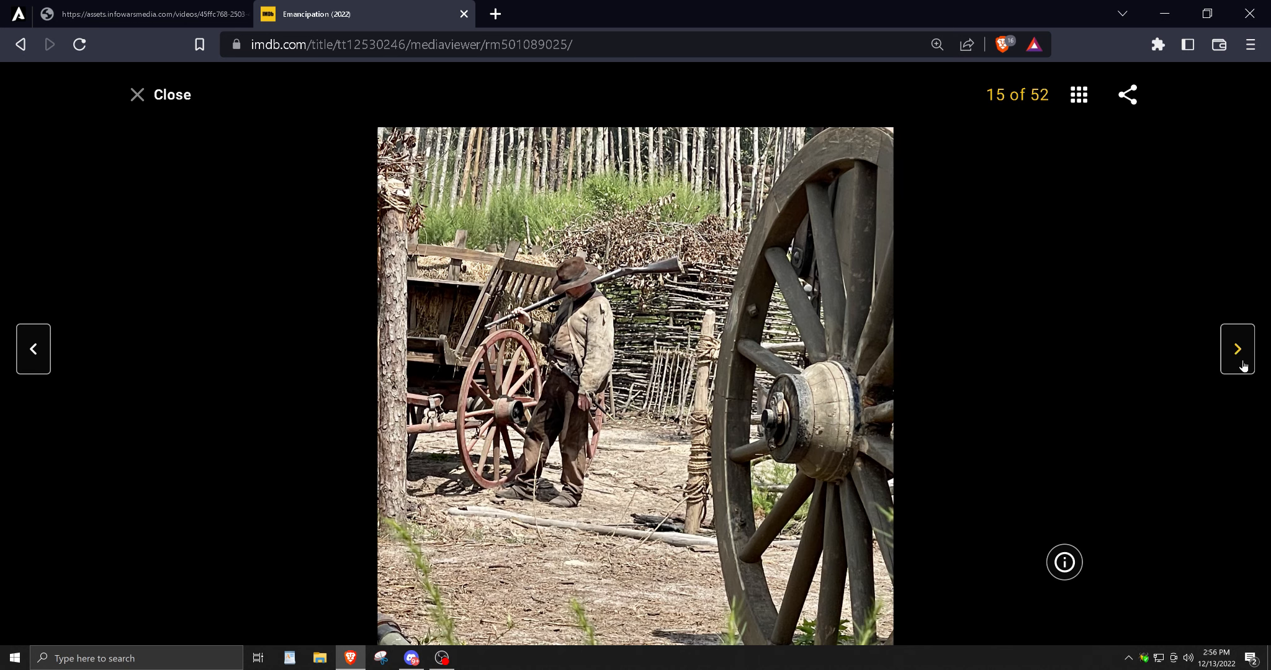
left_click(1237, 350)
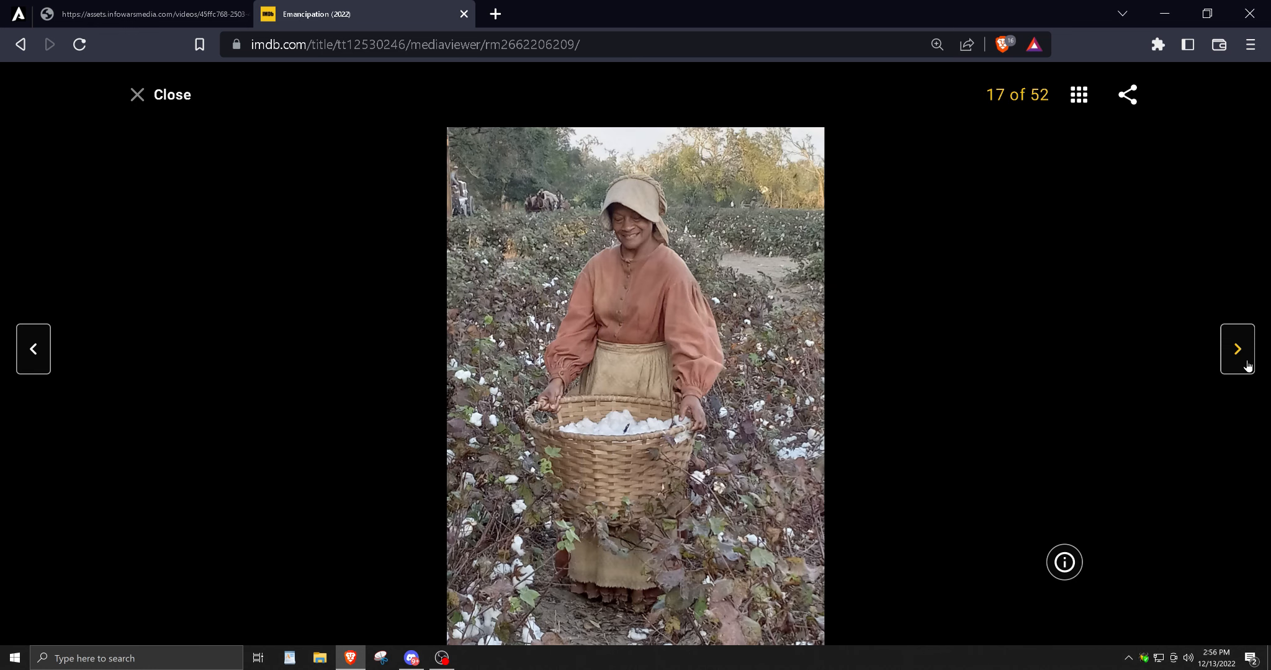
left_click(1237, 348)
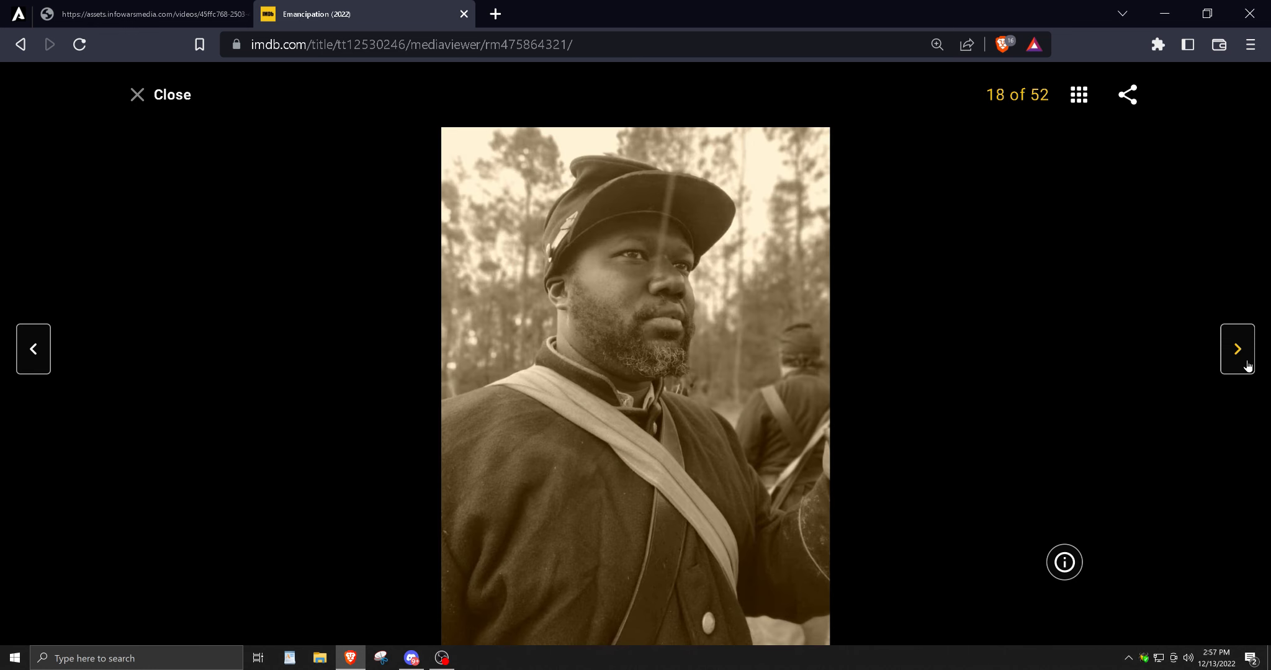
left_click(1237, 350)
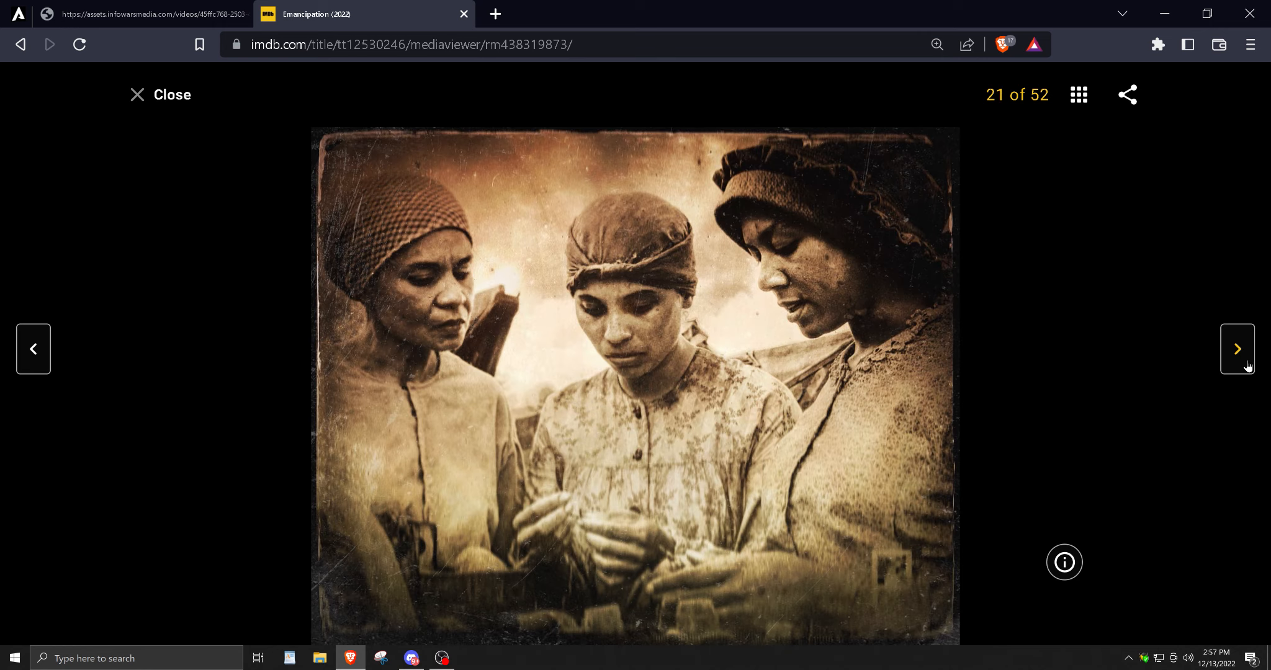
left_click(1236, 349)
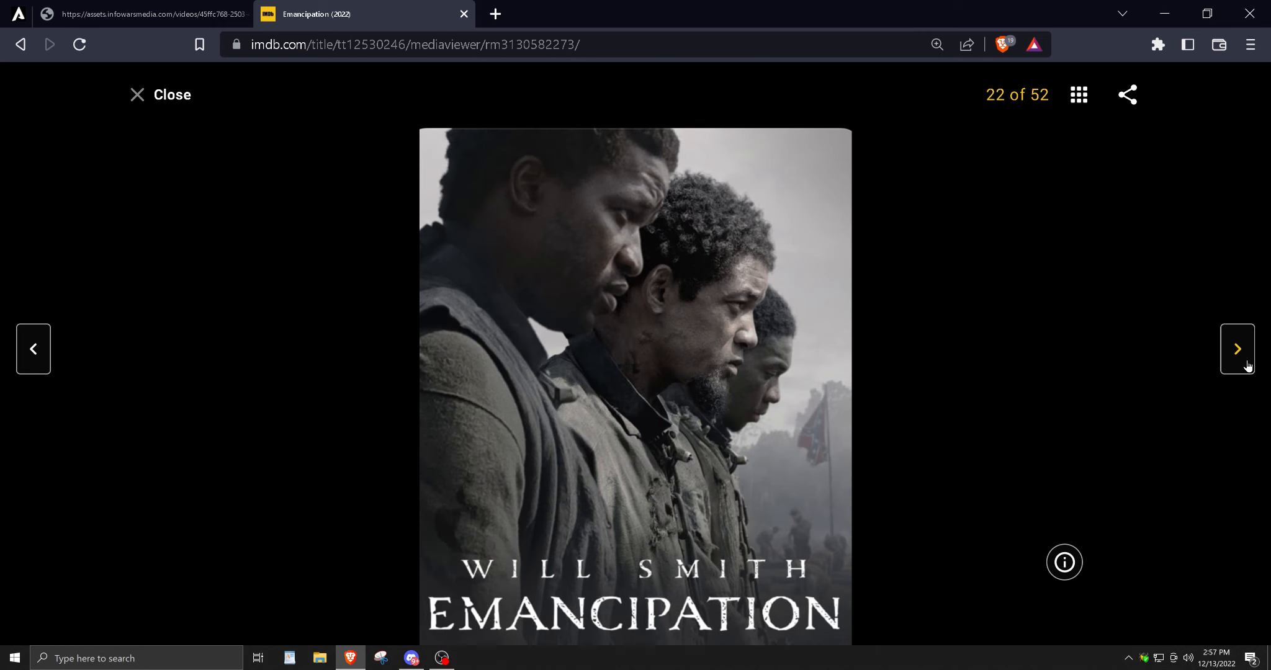
left_click(1237, 350)
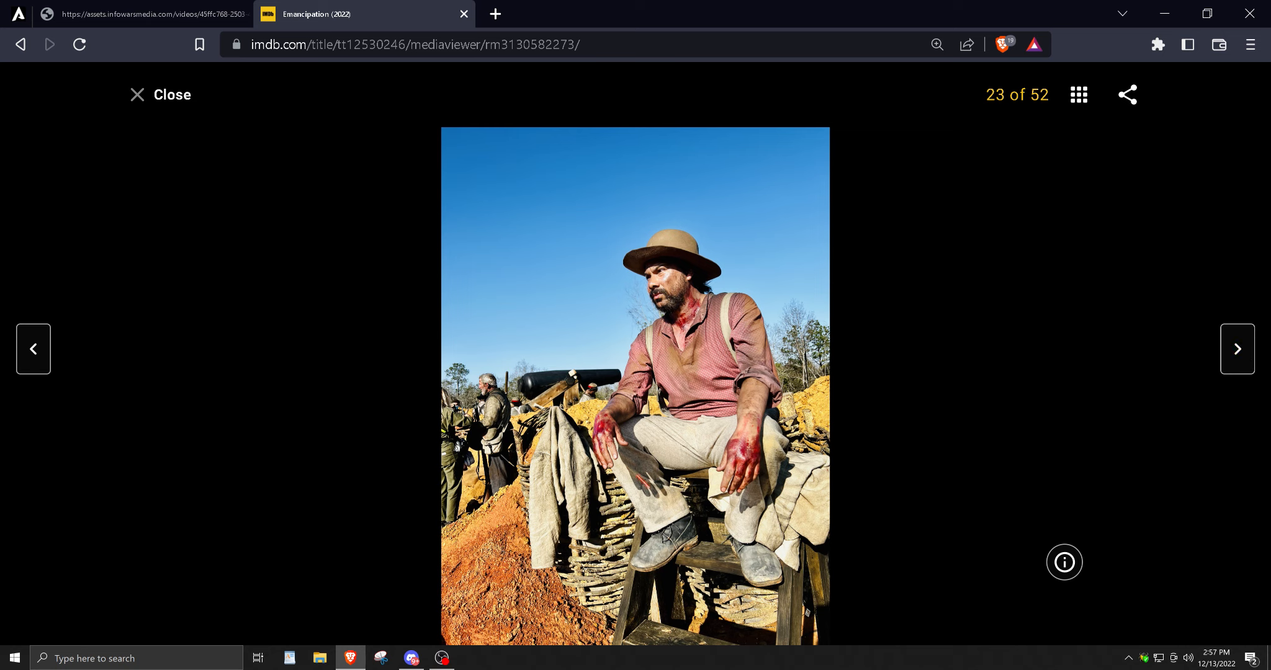
mouse_move(941, 484)
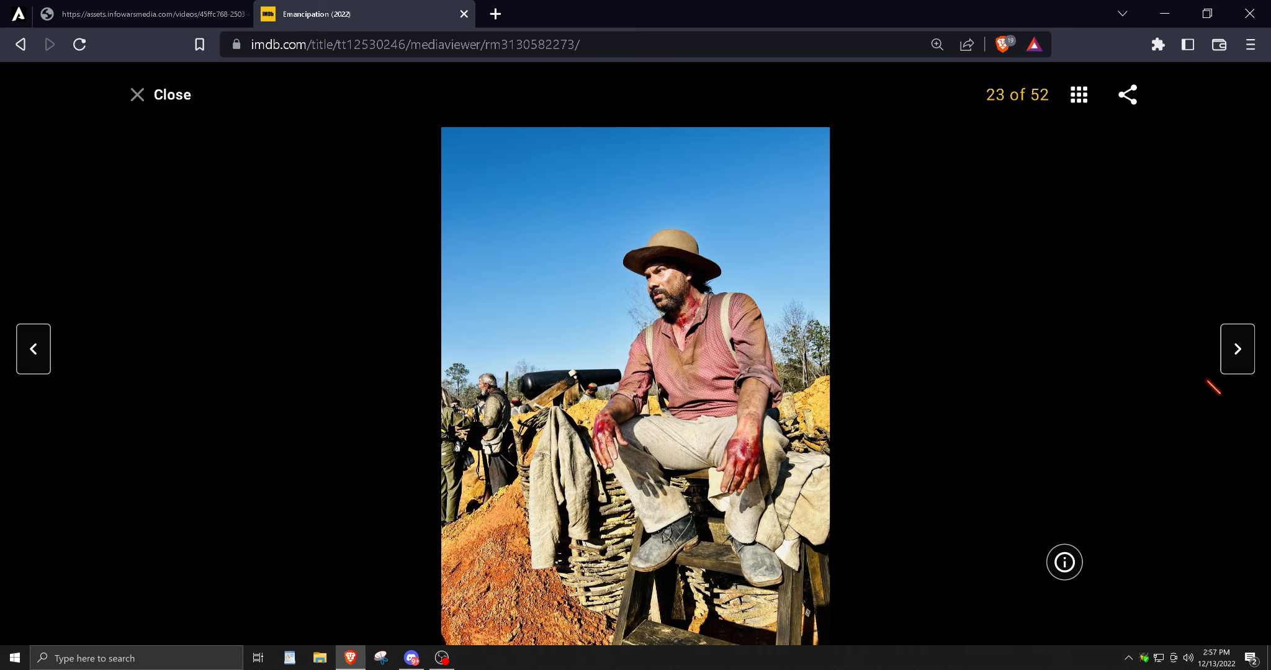
Advance through the stills beyond photo 23 of 52.
left_click(1237, 349)
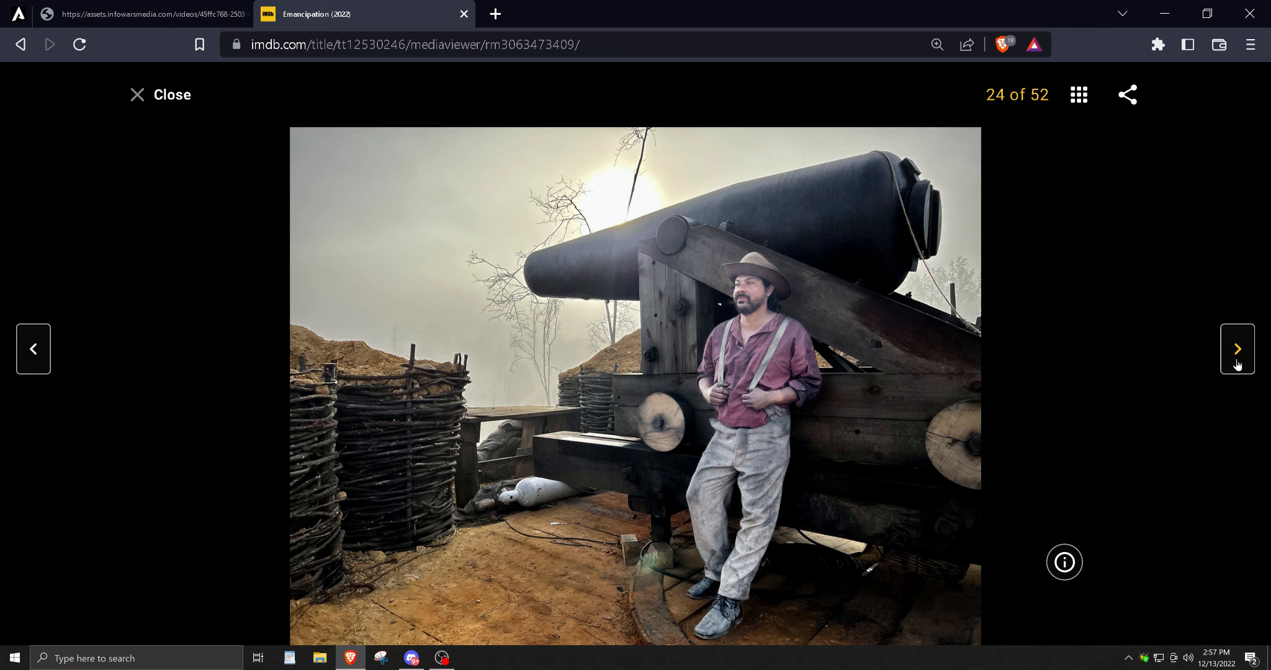
left_click(1237, 349)
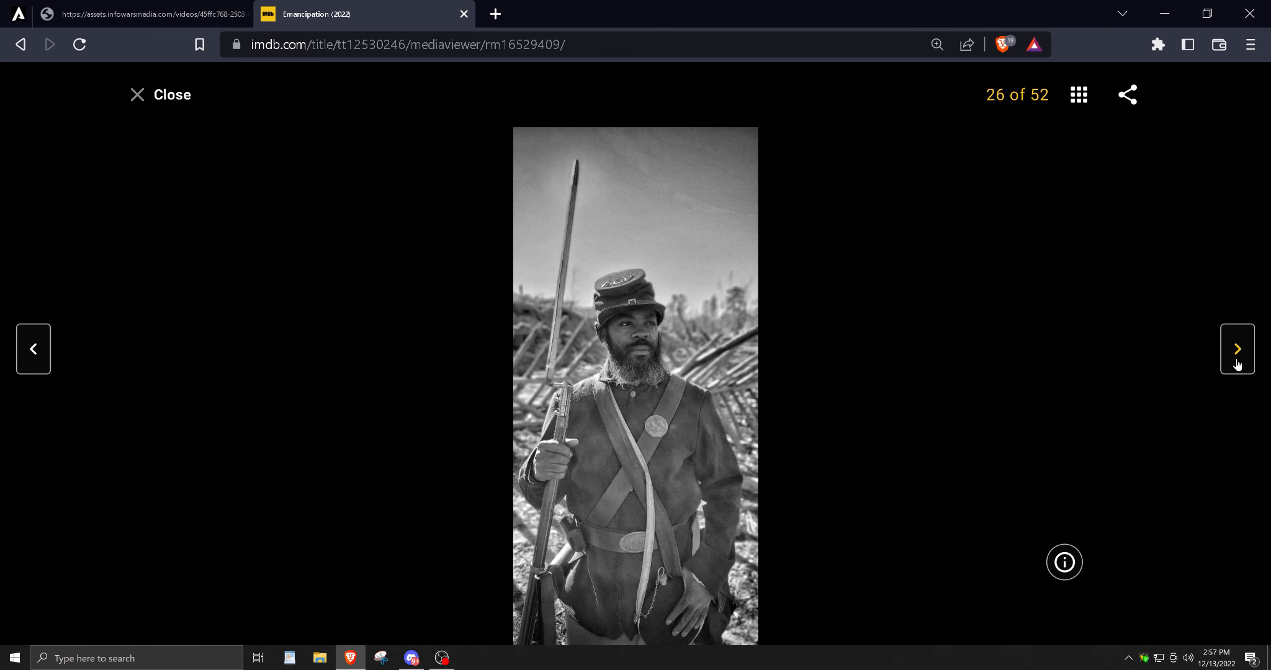
left_click(1236, 350)
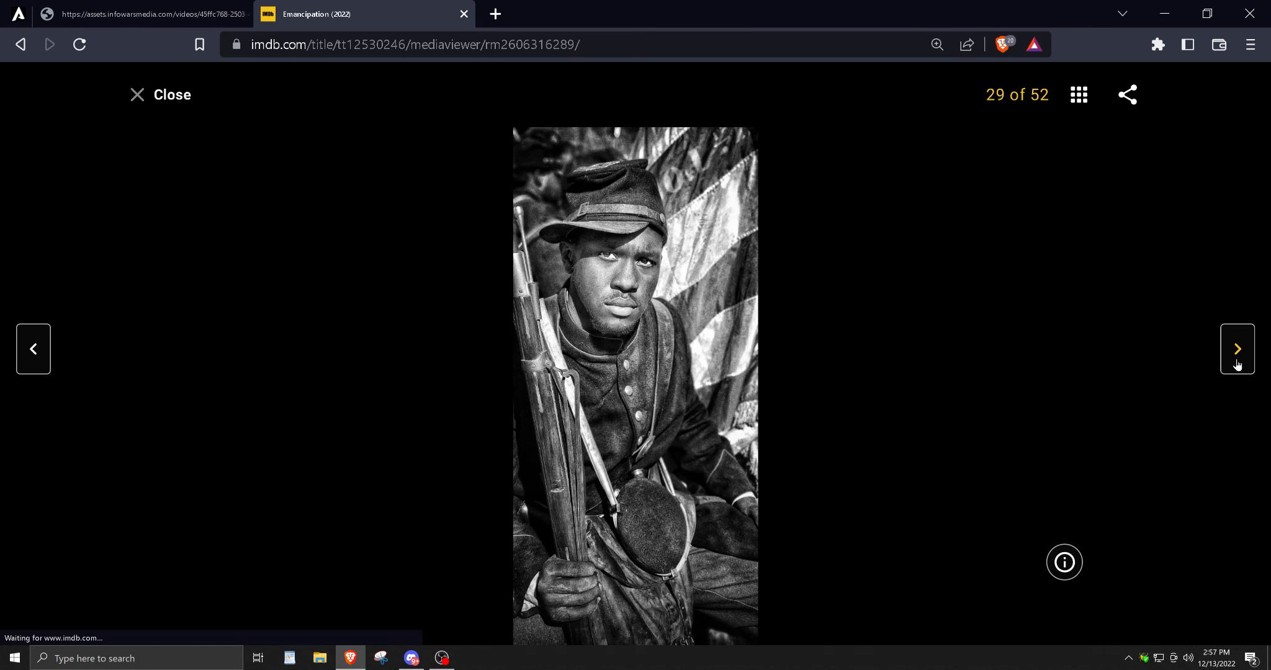
left_click(1237, 349)
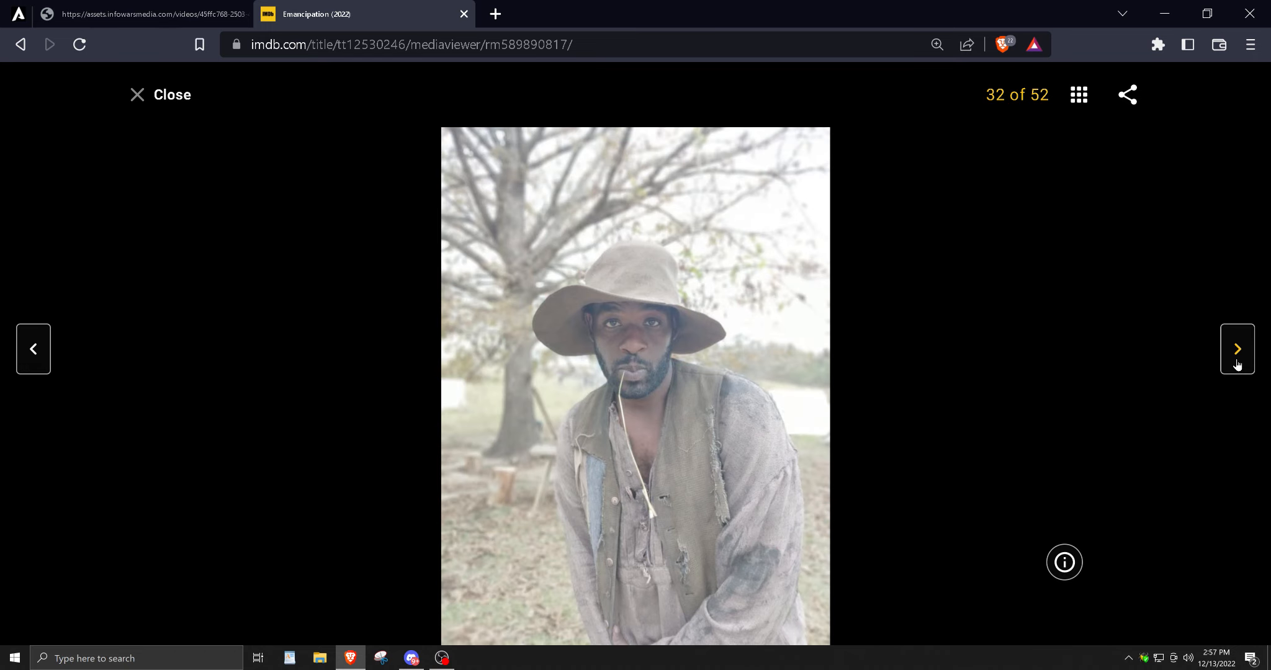
left_click(1237, 349)
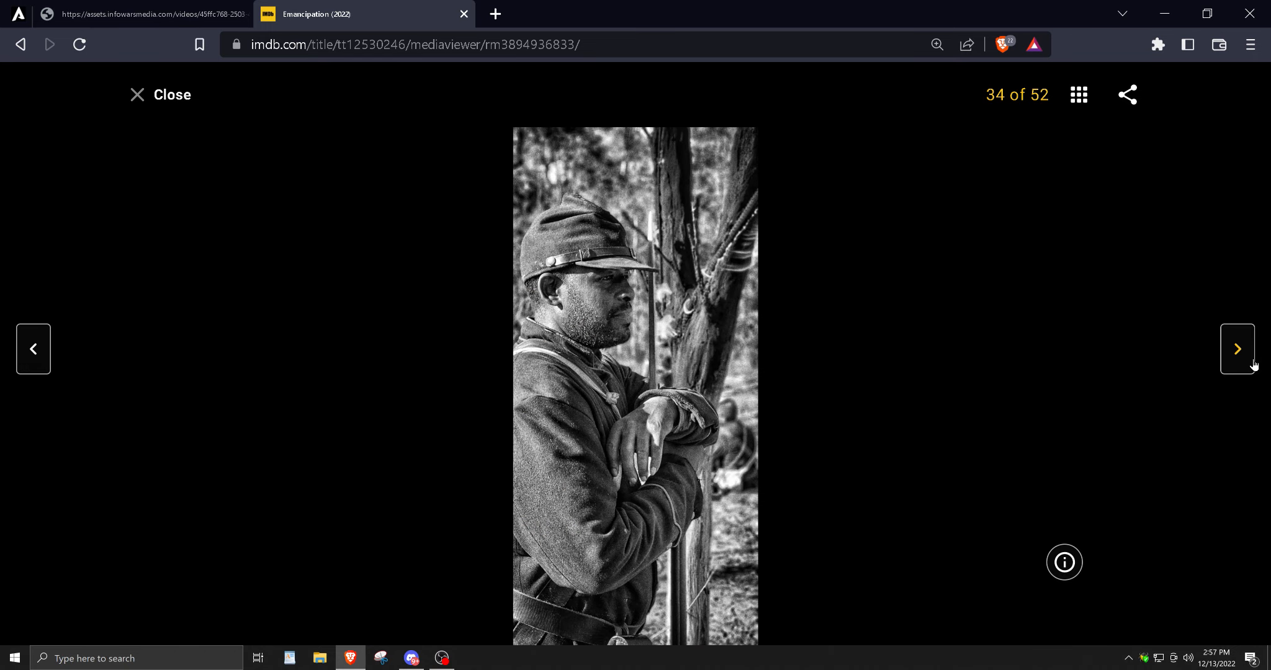
left_click(1237, 350)
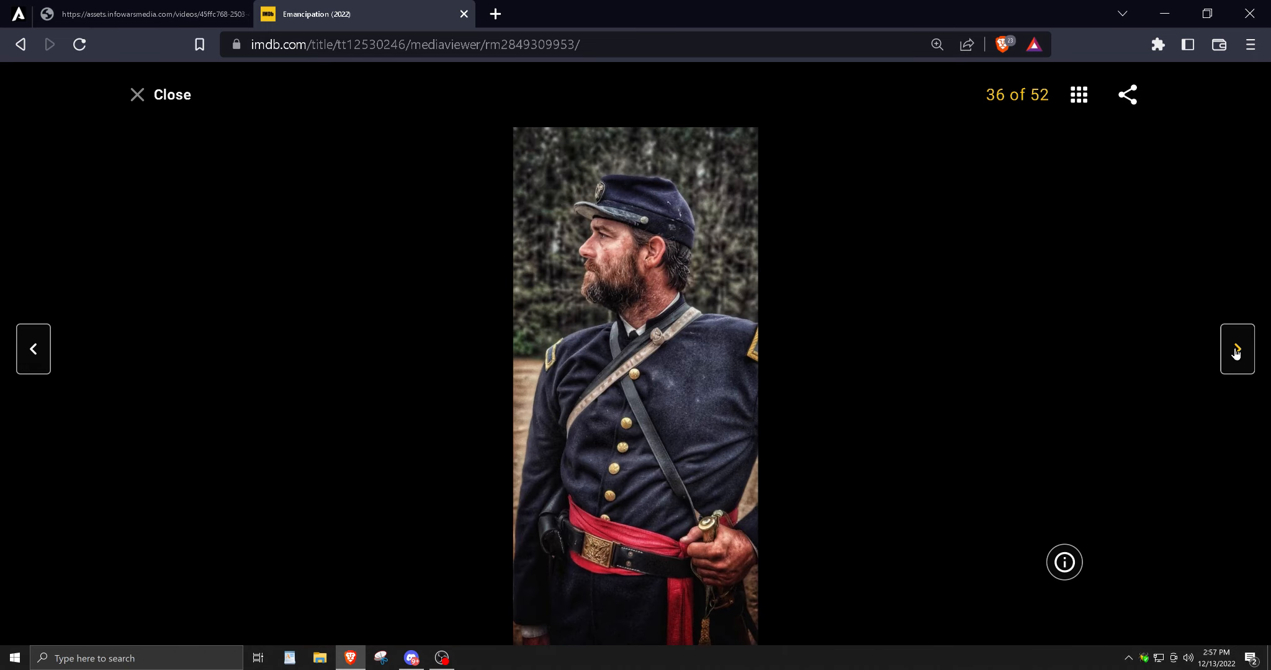
left_click(1236, 349)
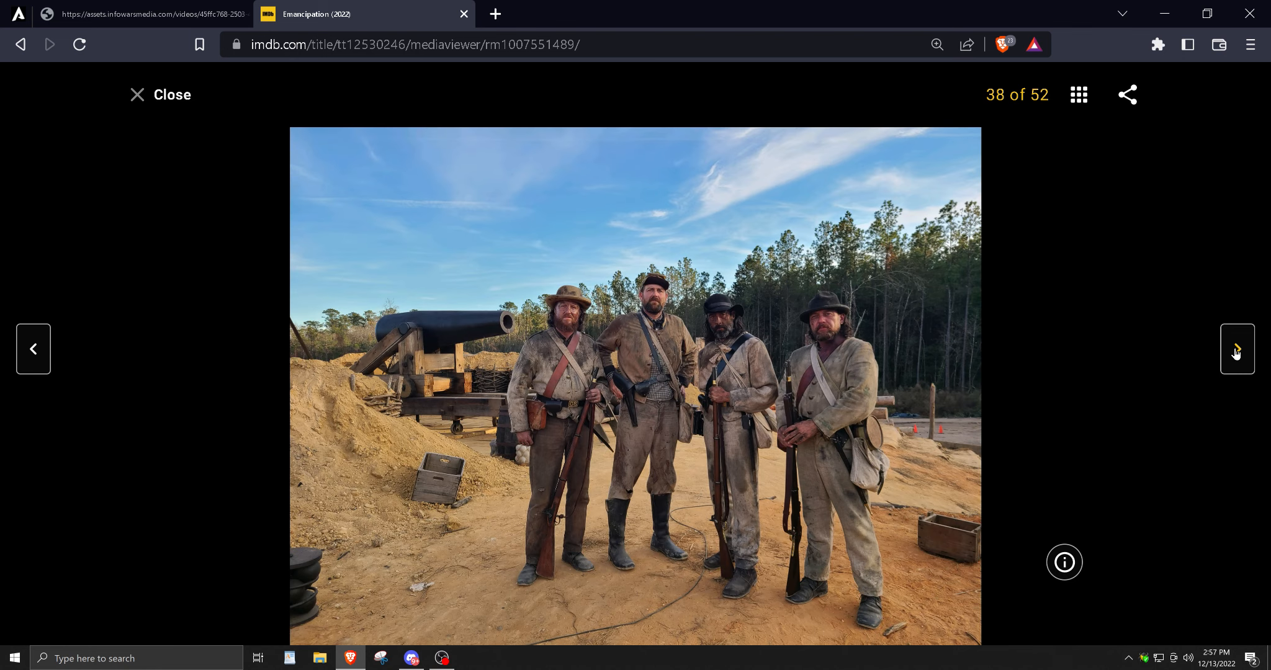
left_click(1236, 349)
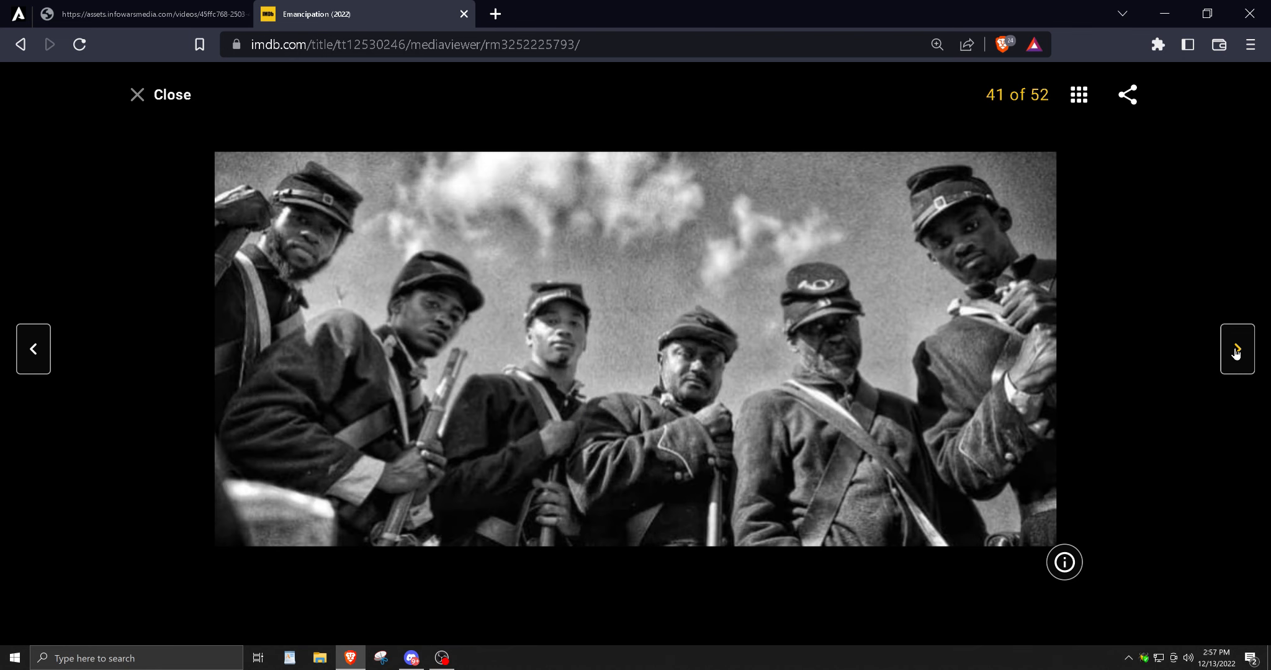
Reach the last still, 52 of 52, and wrap around to photo 1.
left_click(1235, 349)
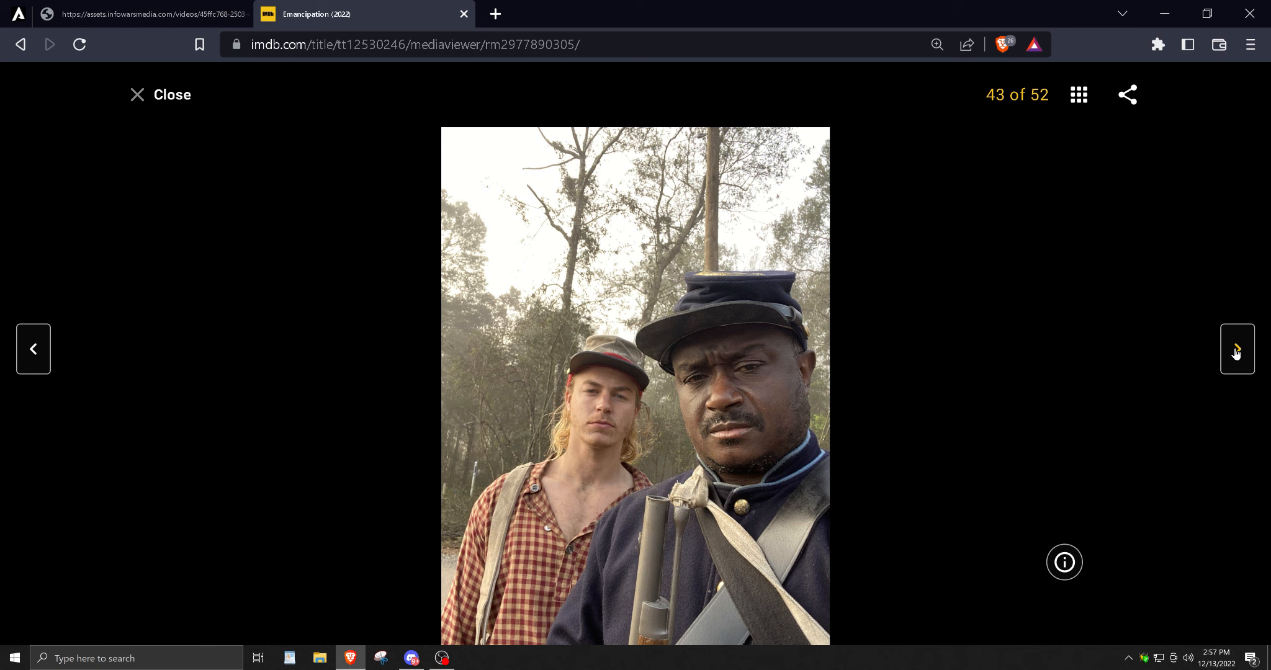
left_click(1236, 349)
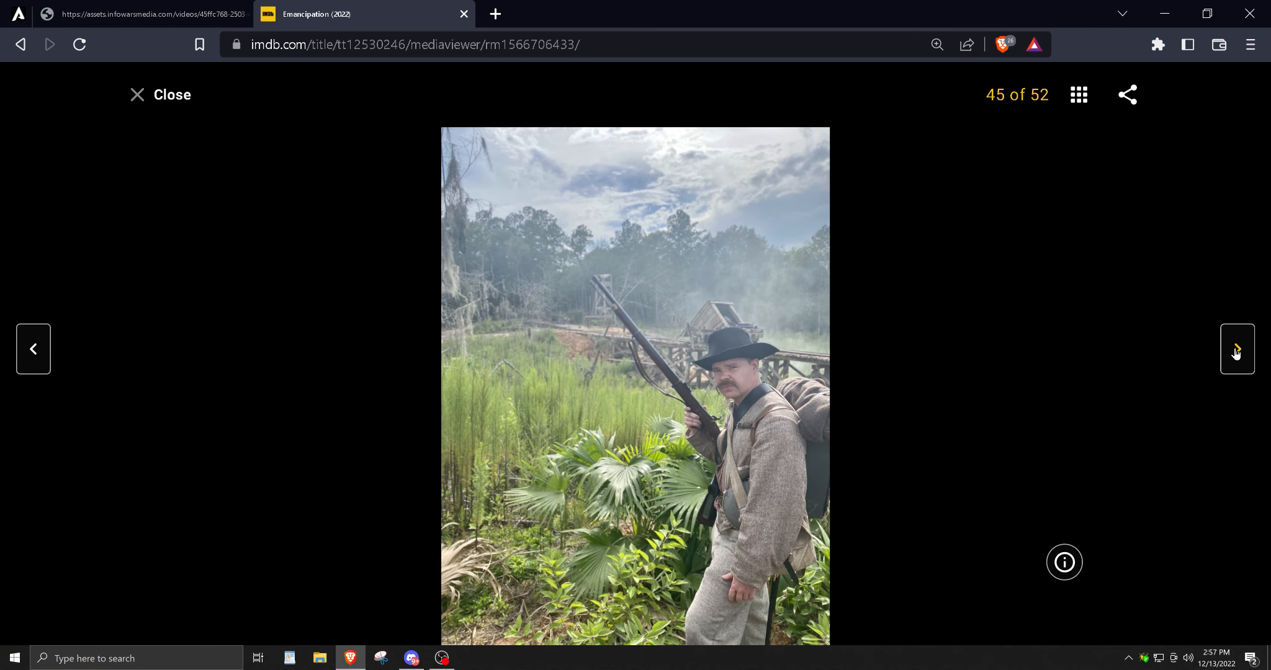
left_click(1237, 349)
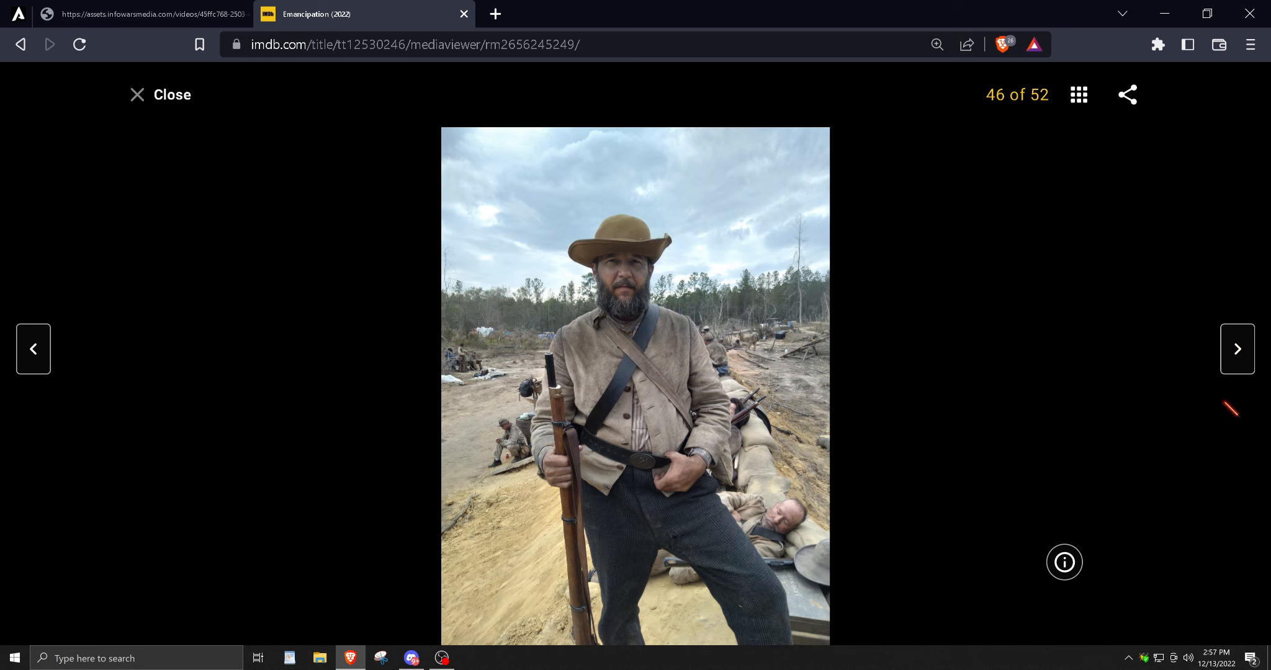
left_click(1237, 350)
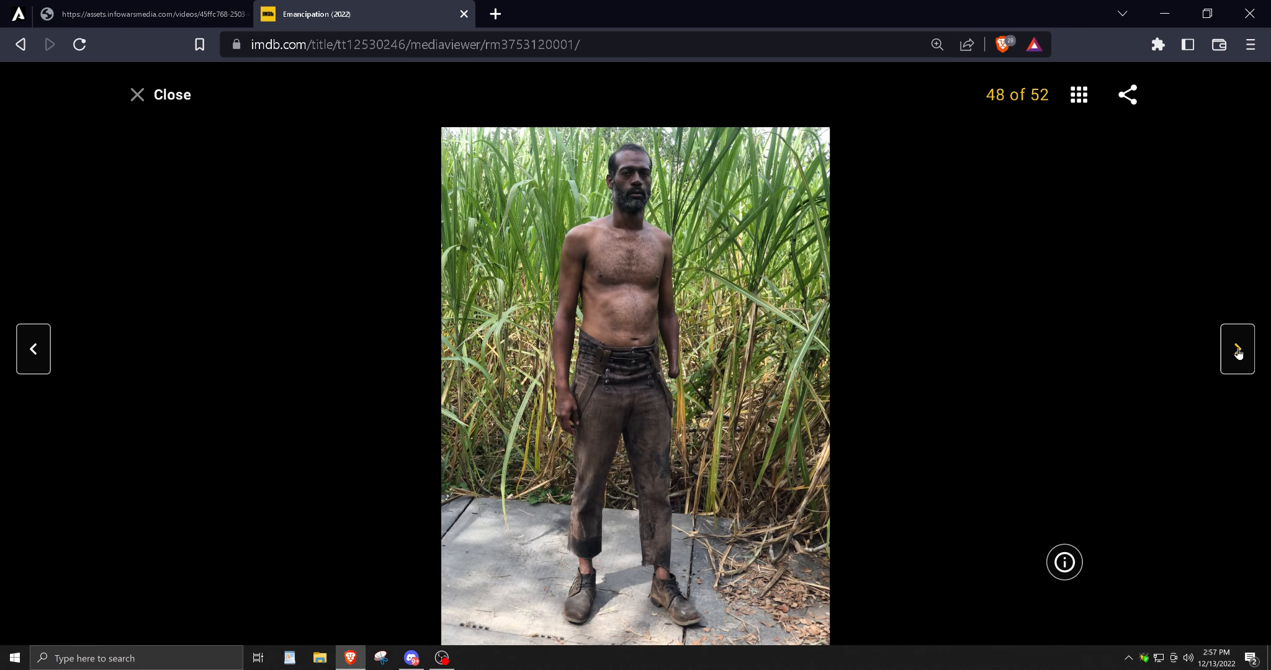
left_click(1237, 349)
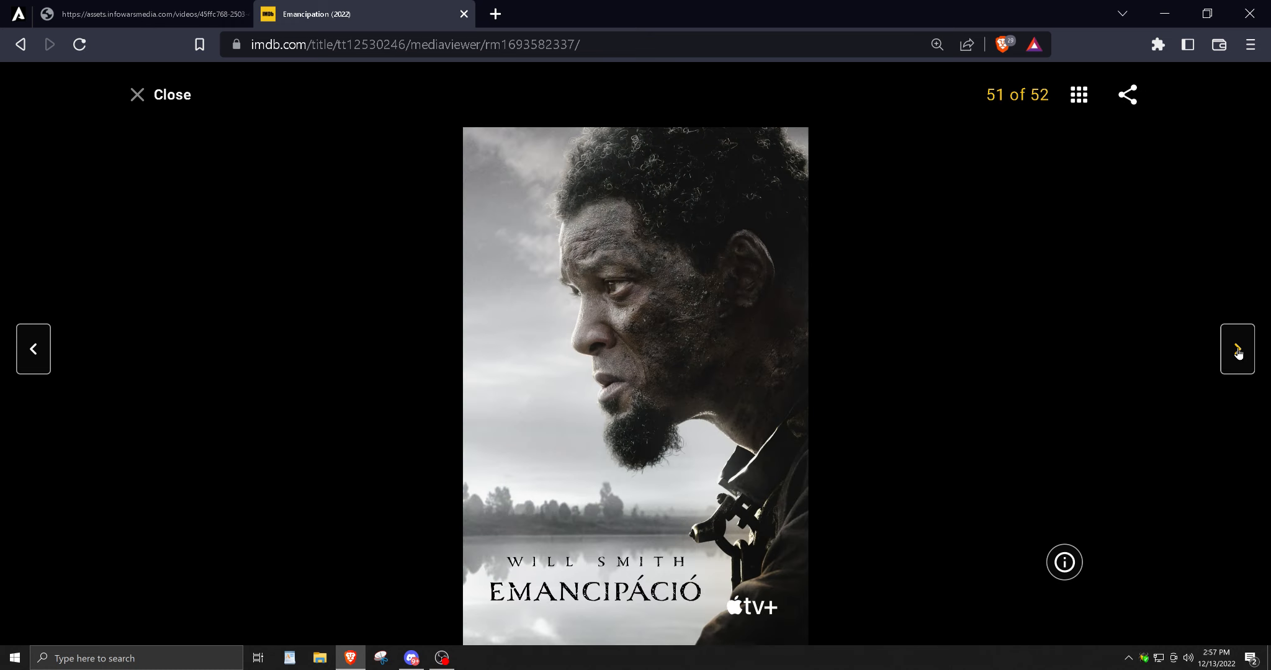
left_click(1237, 350)
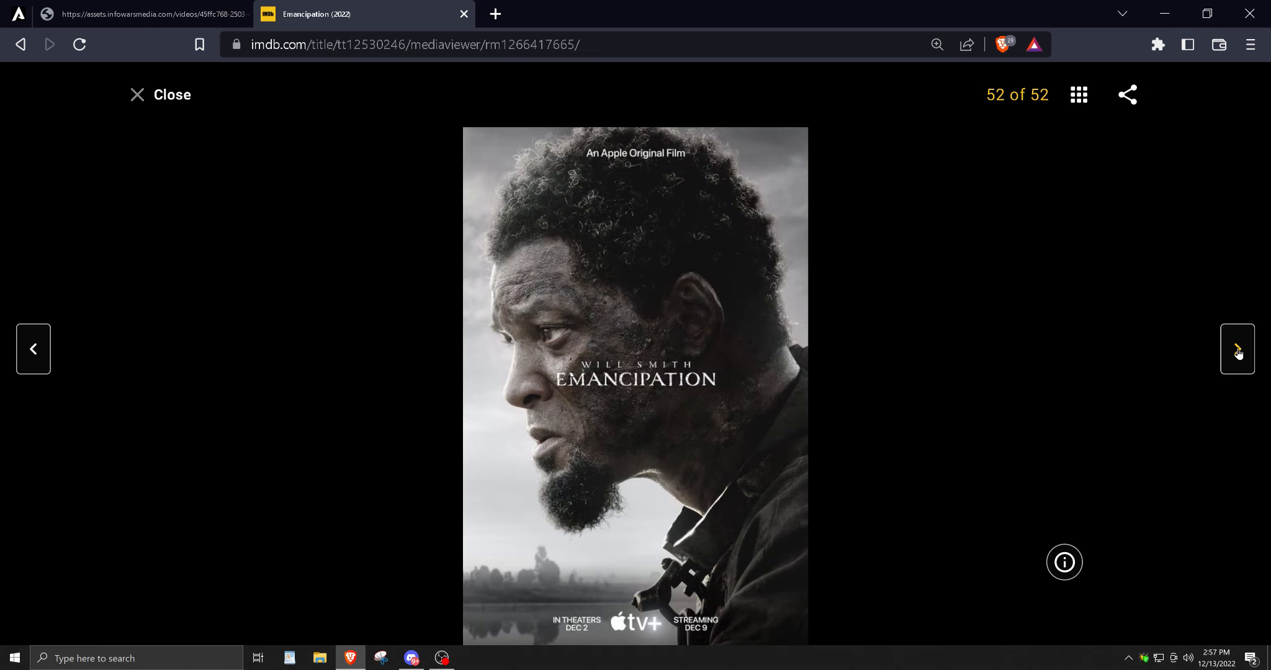
left_click(1238, 349)
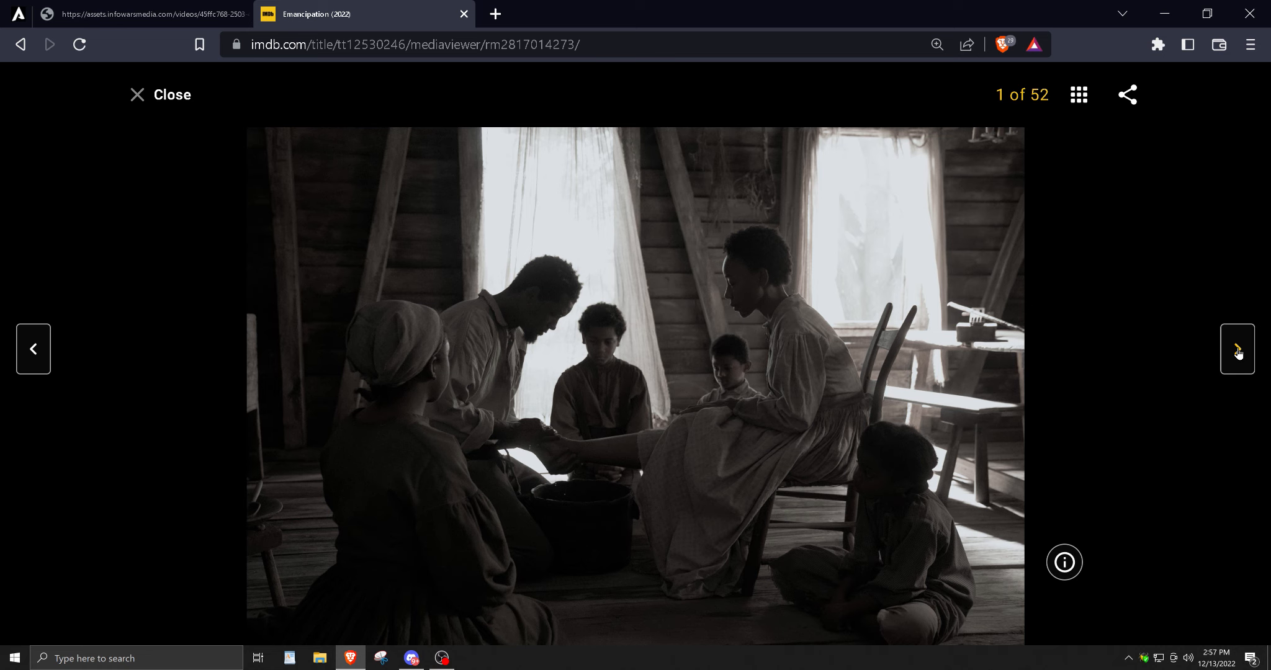
Move past photo 1 toward photo 3, the dark still behind a wooden fence.
left_click(1237, 350)
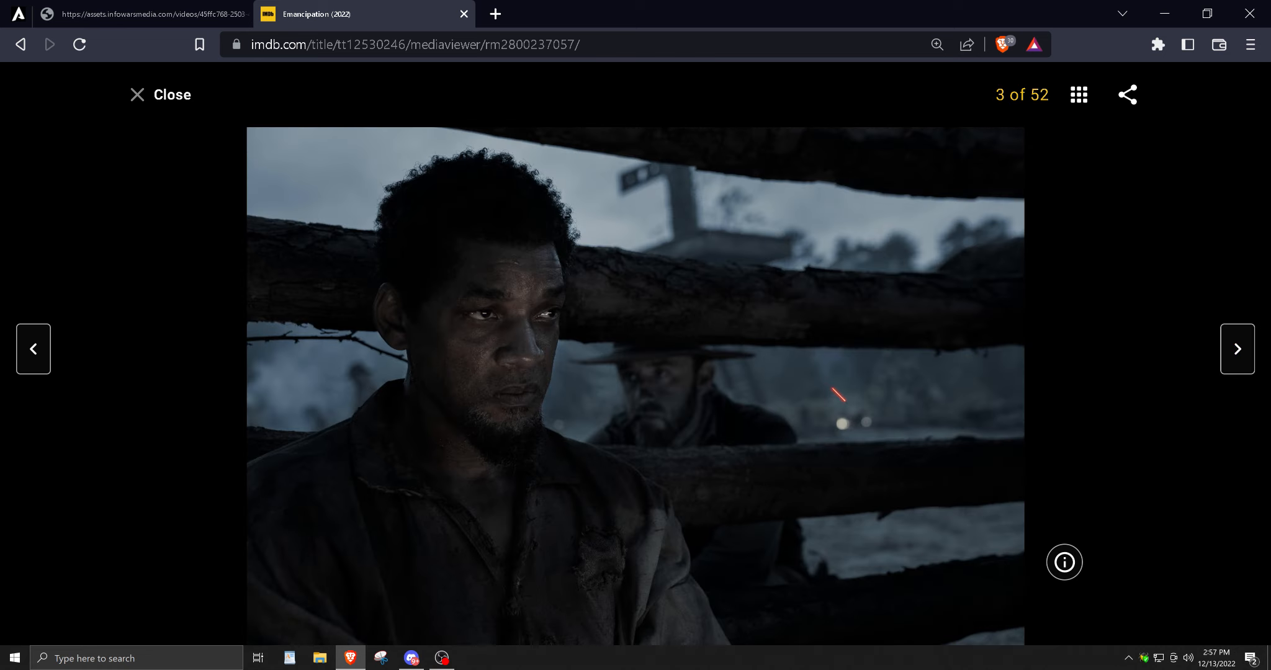
mouse_move(817, 336)
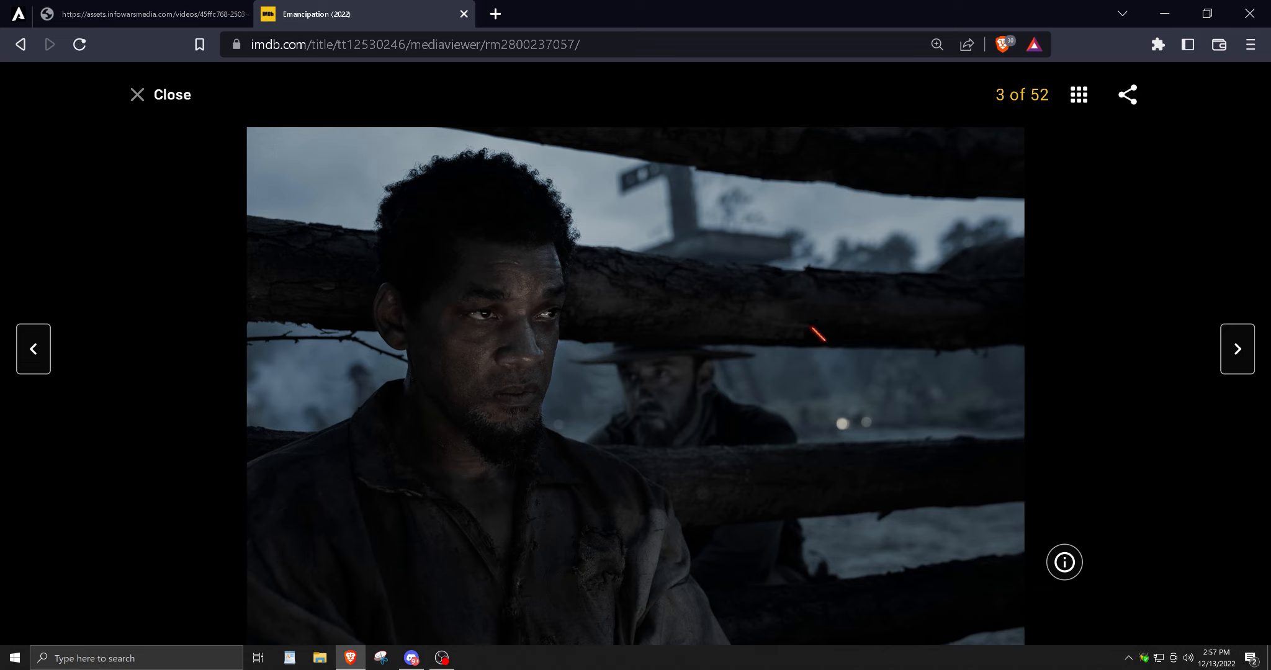
mouse_move(892, 331)
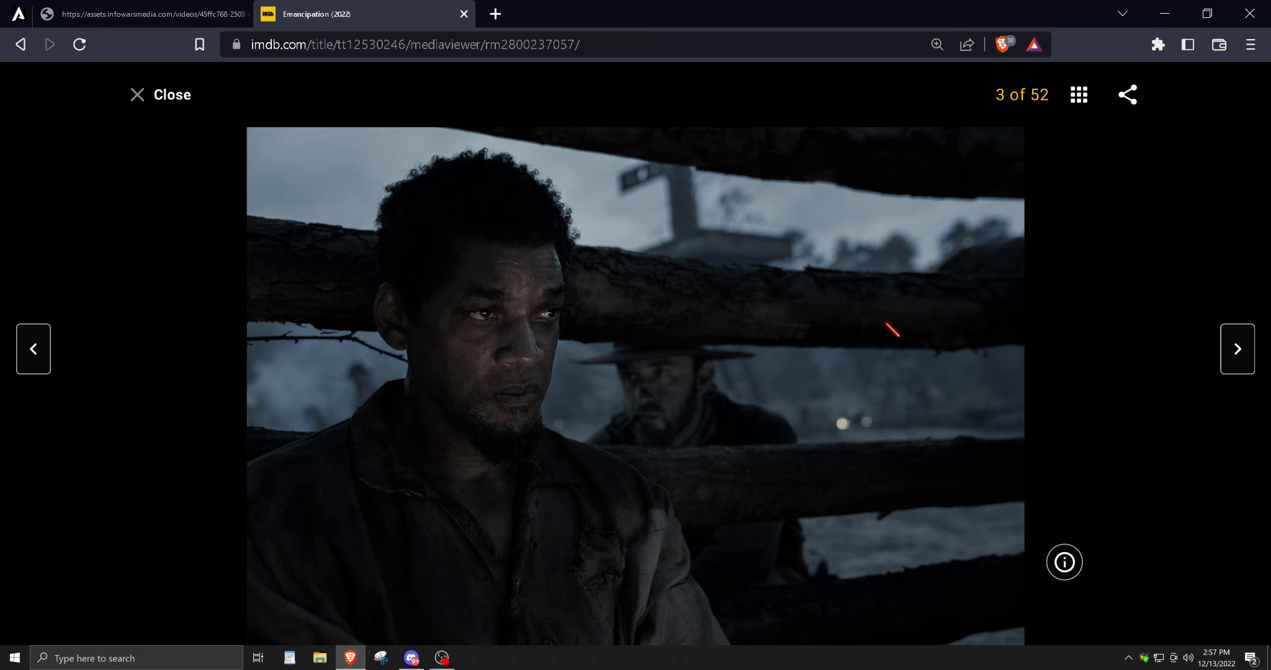